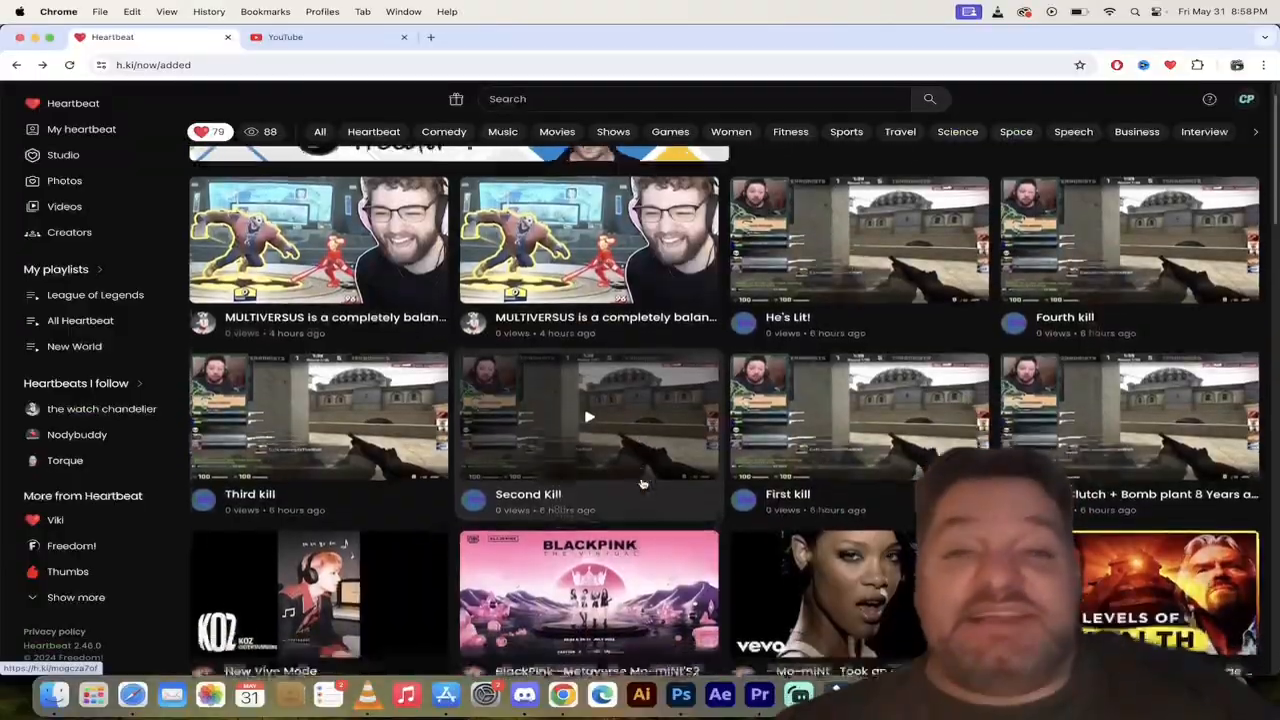
Browse the N64Mastertut channel page and follow the channel
scroll(down, 3)
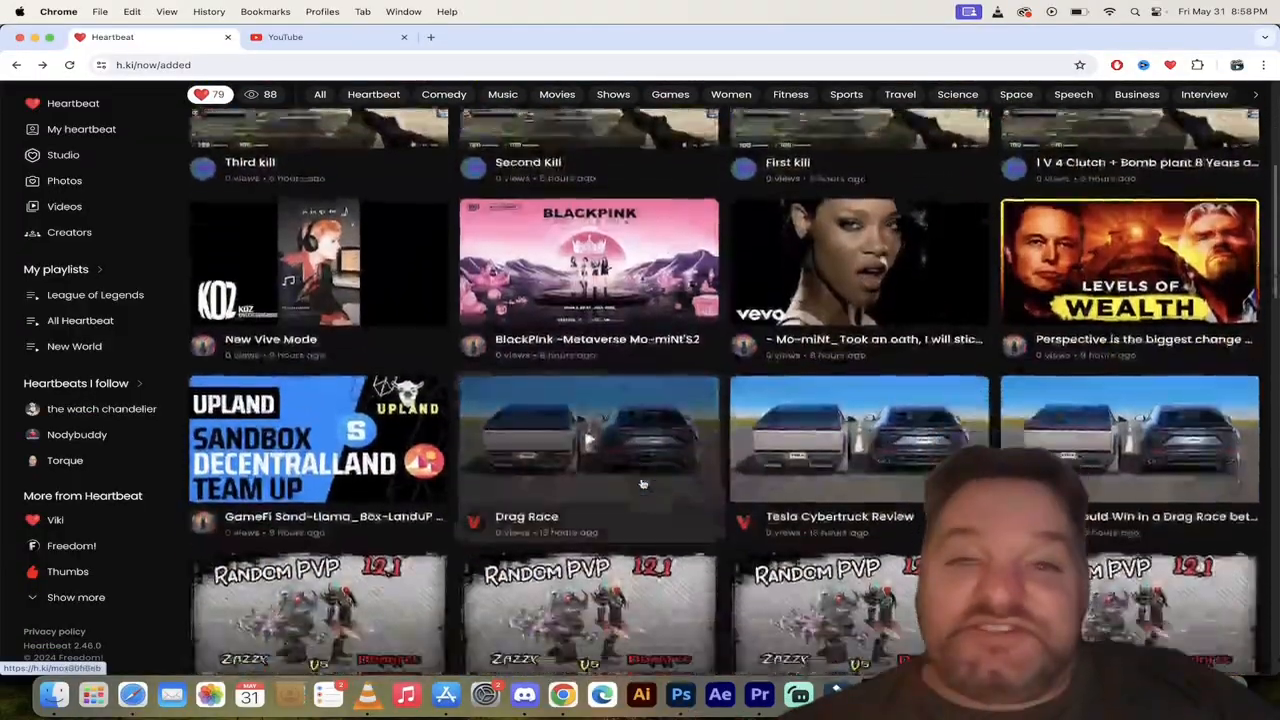
scroll(down, 3)
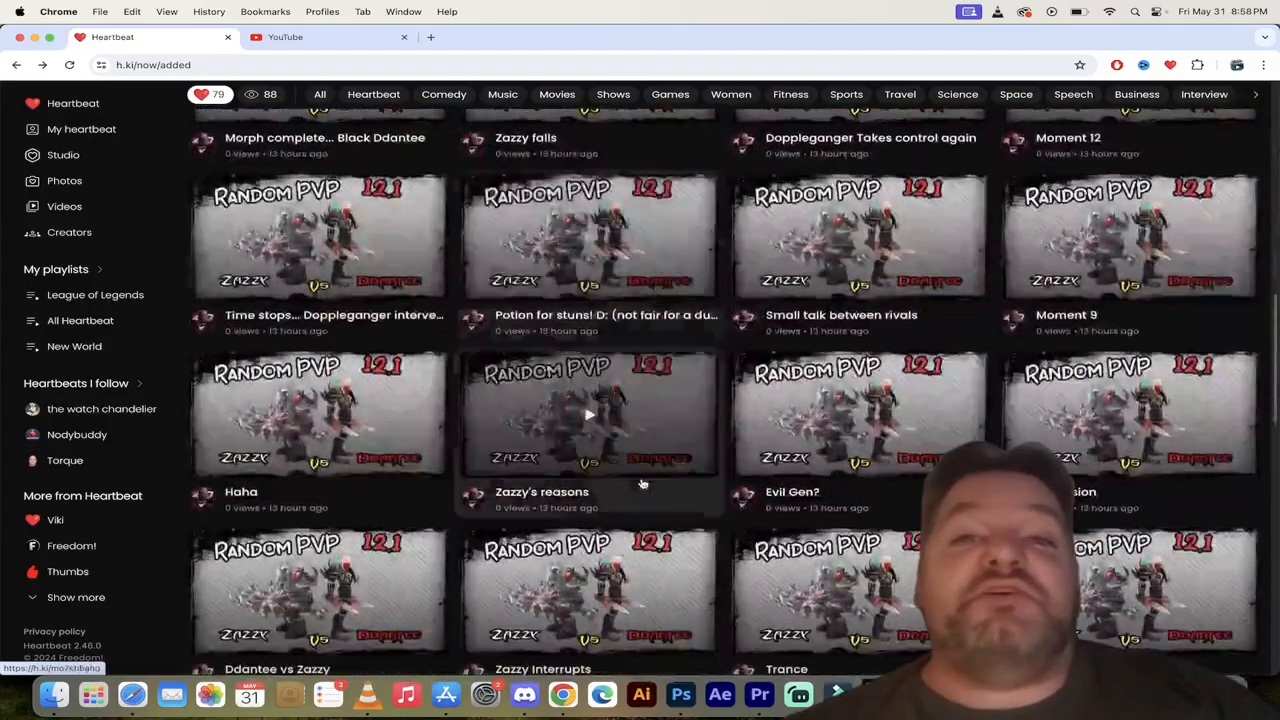
scroll(down, 3)
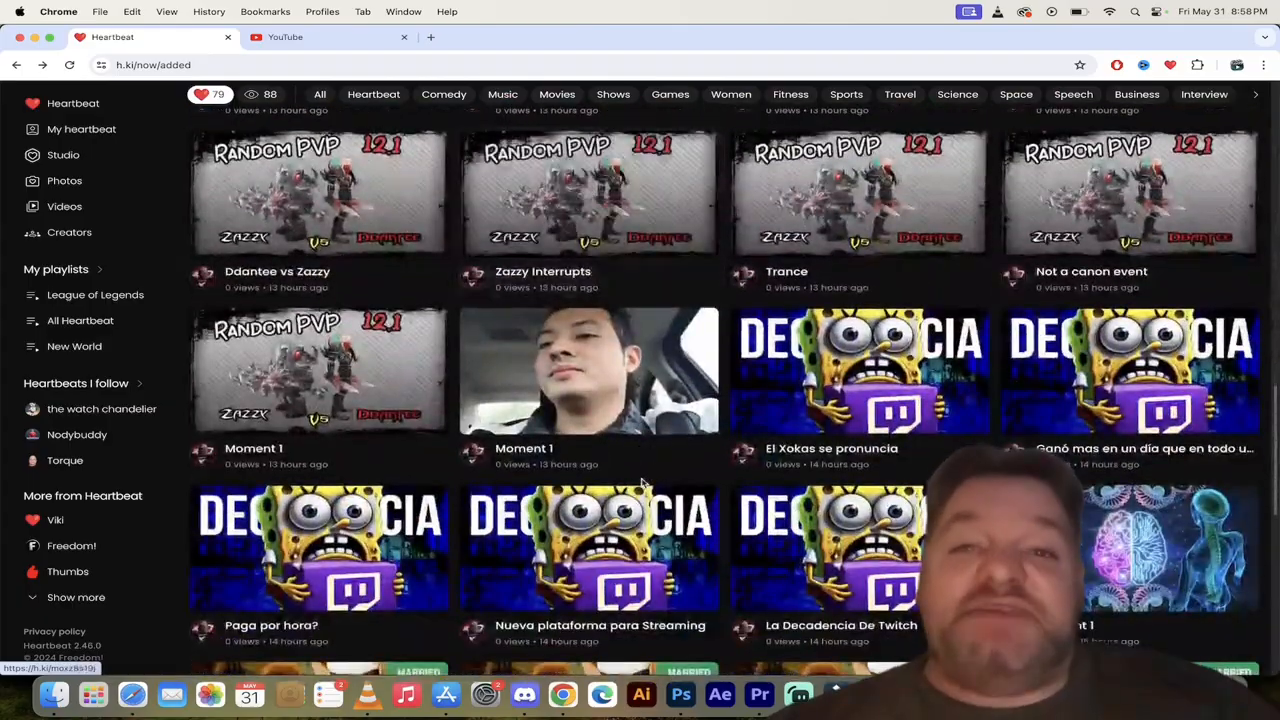
scroll(down, 3)
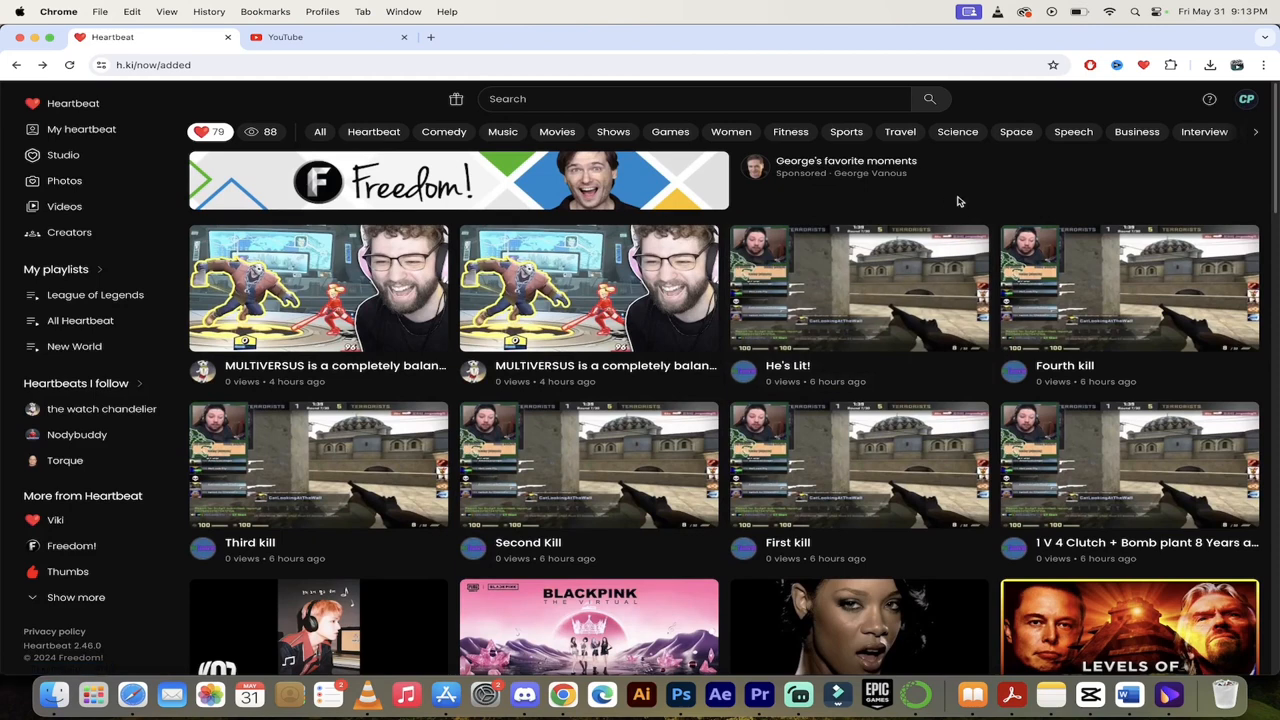
mouse_move(252, 104)
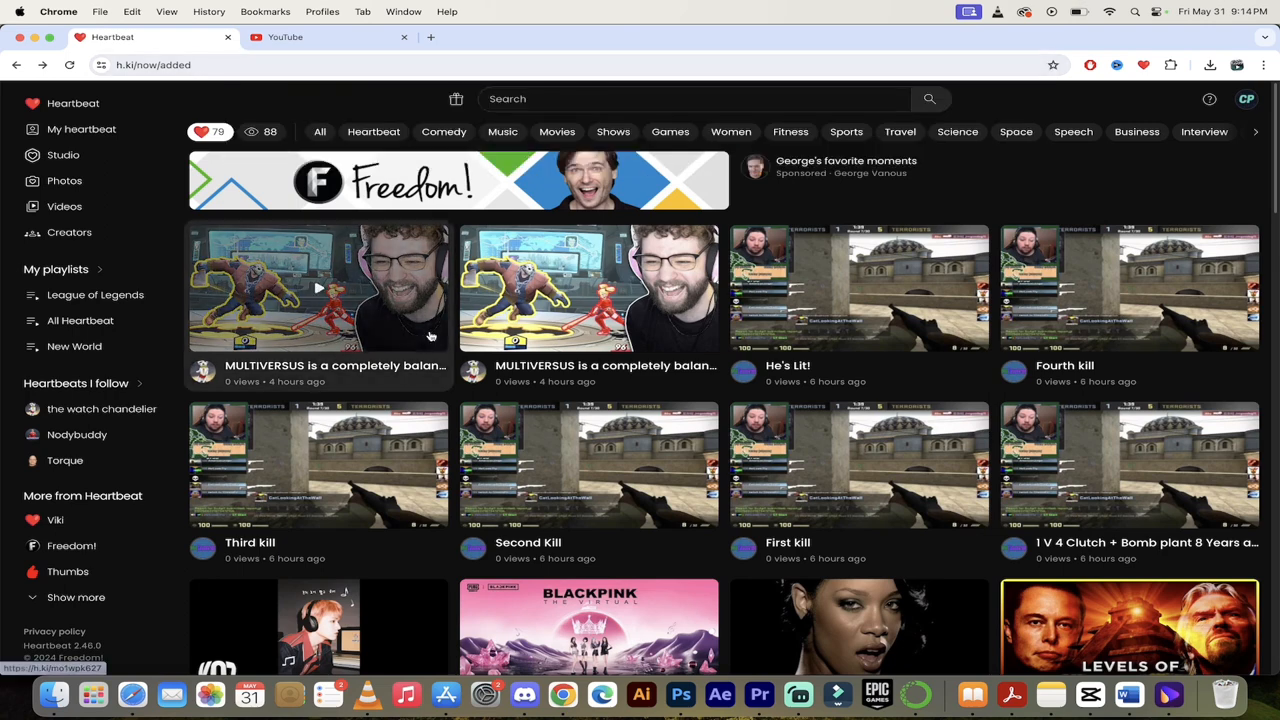
scroll(down, 3)
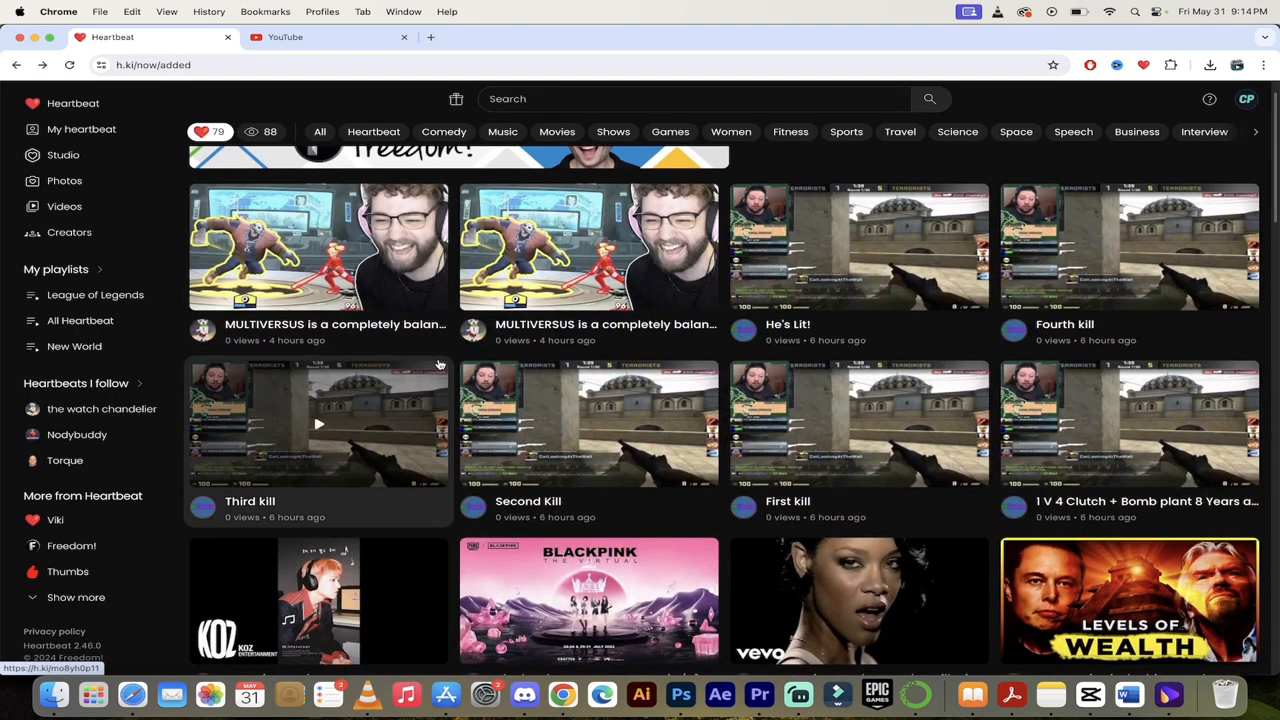
mouse_move(724, 352)
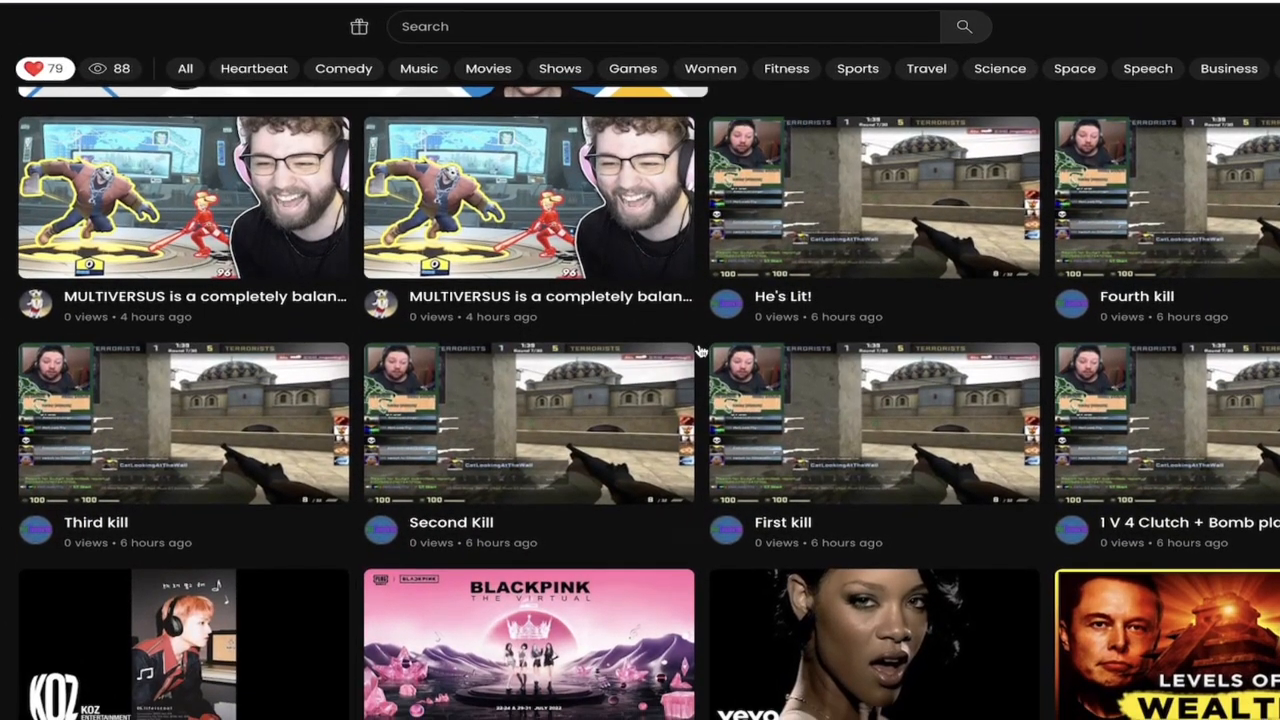
scroll(down, 3)
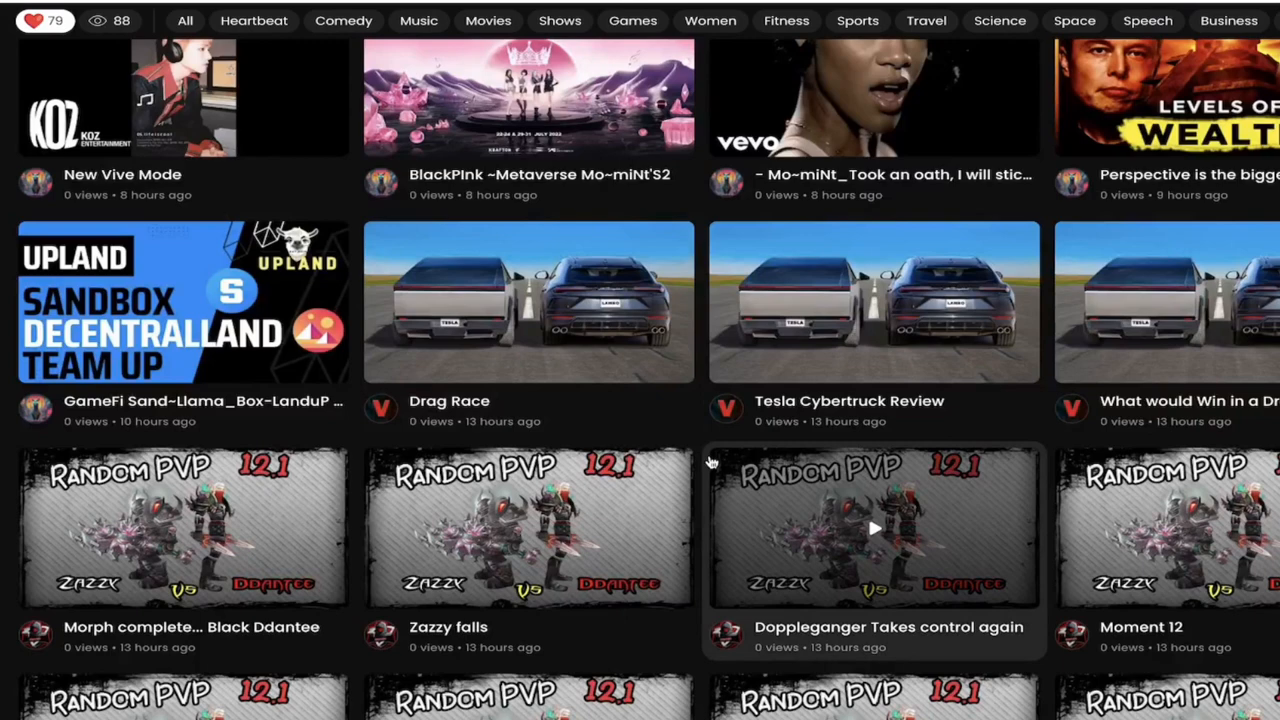
scroll(up, 3)
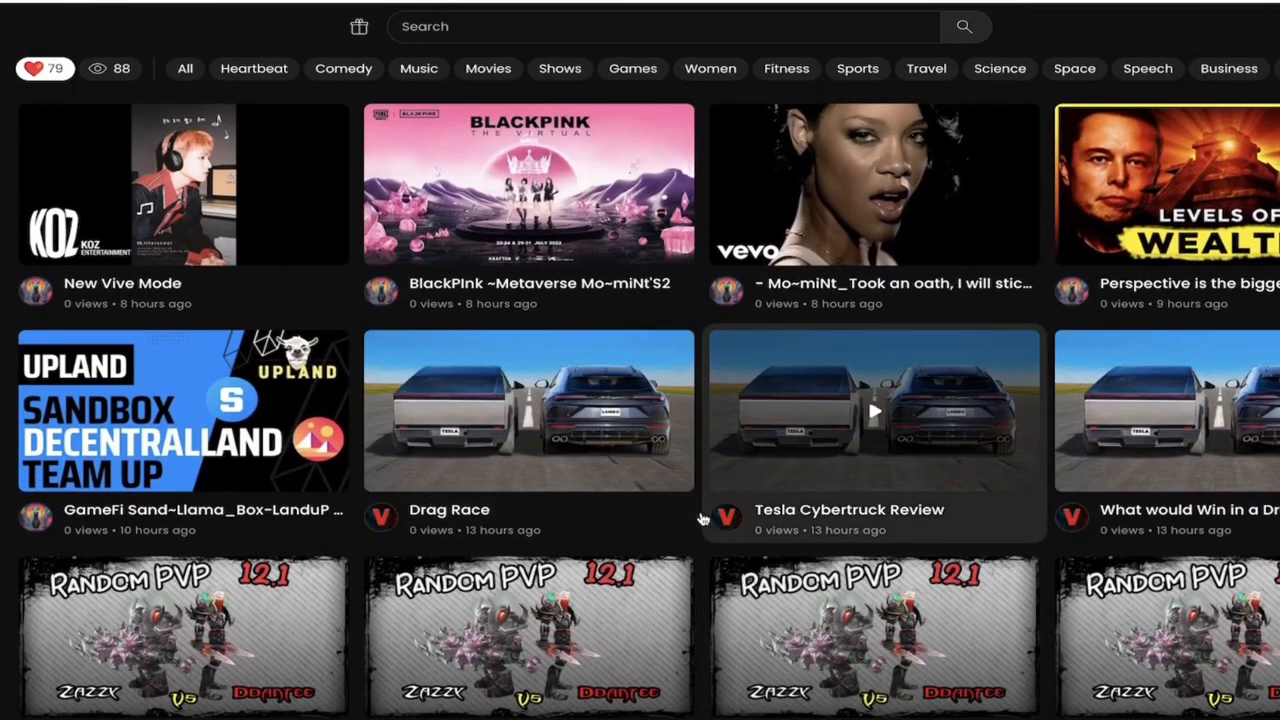
scroll(up, 3)
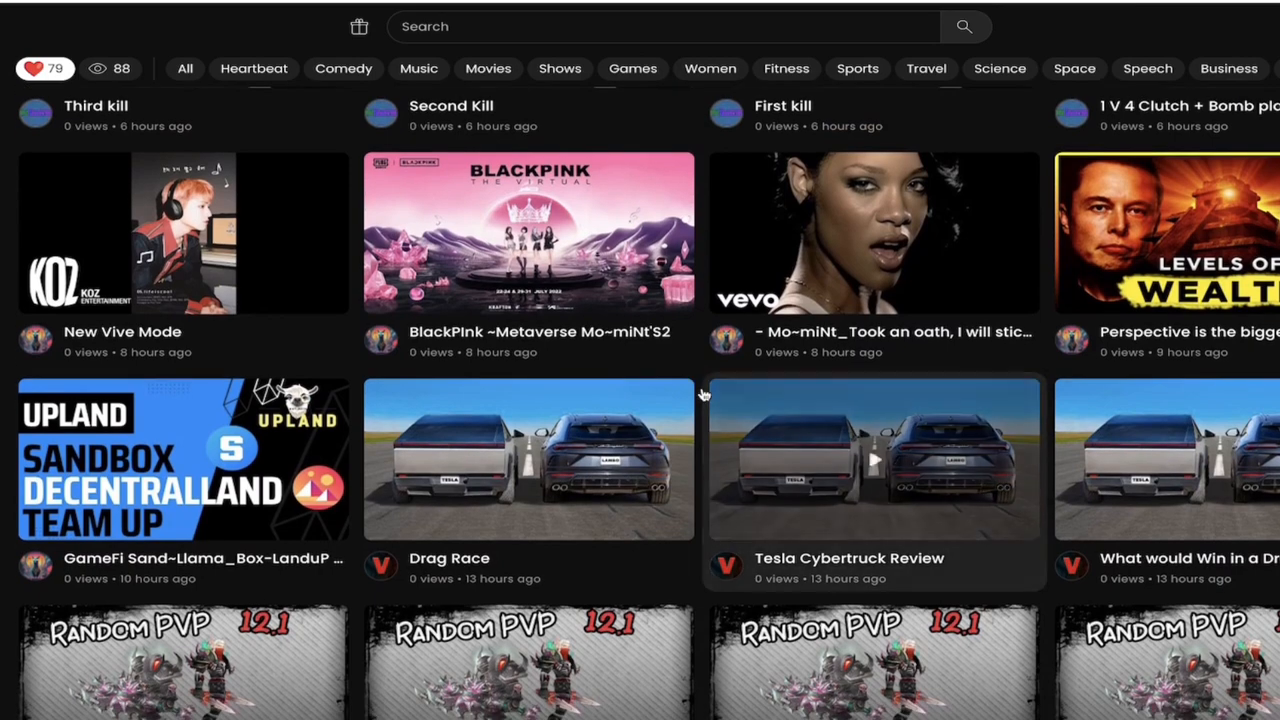
scroll(up, 3)
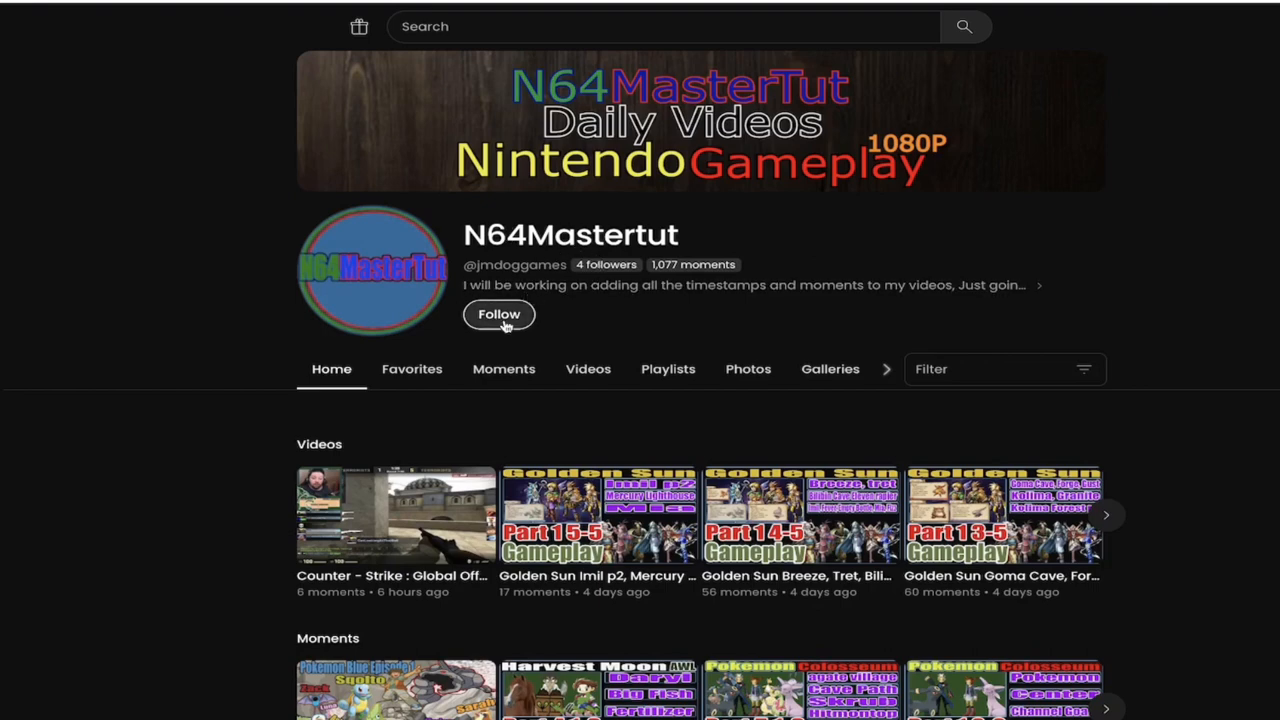
click(500, 314)
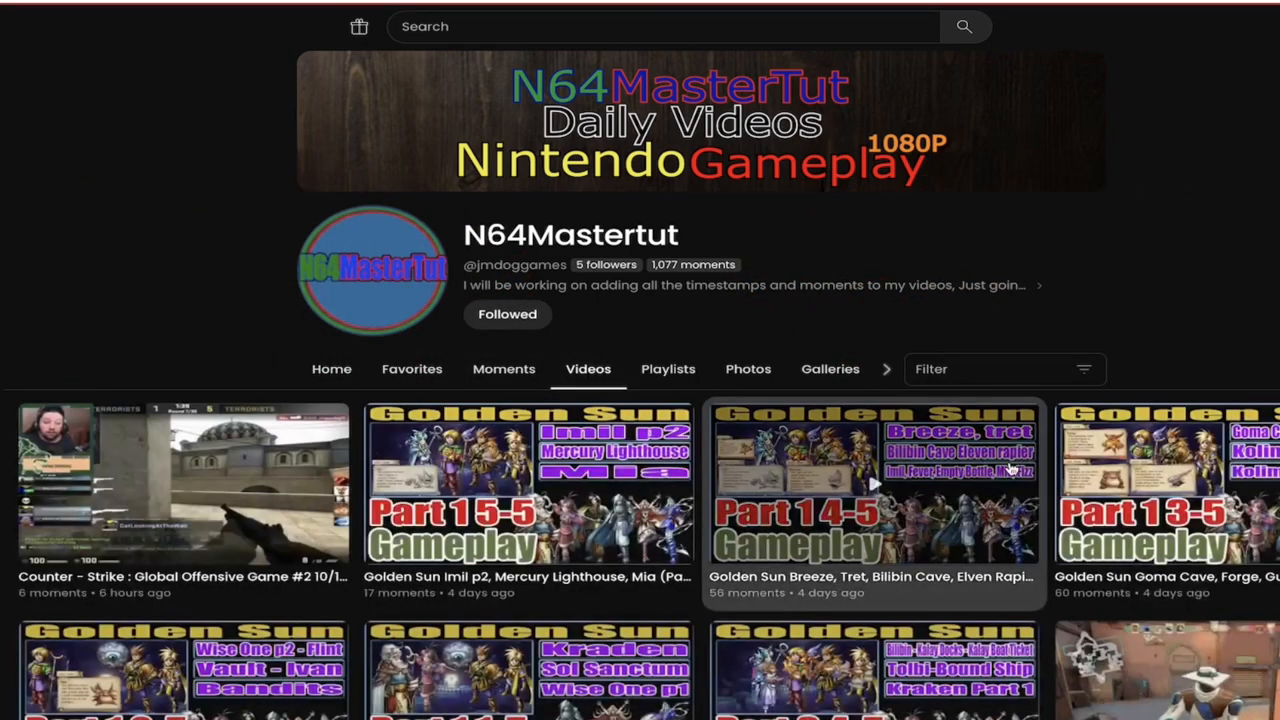
Open the channel's Final Fantasy I (Part 1. 1-5) video from its video list
scroll(down, 3)
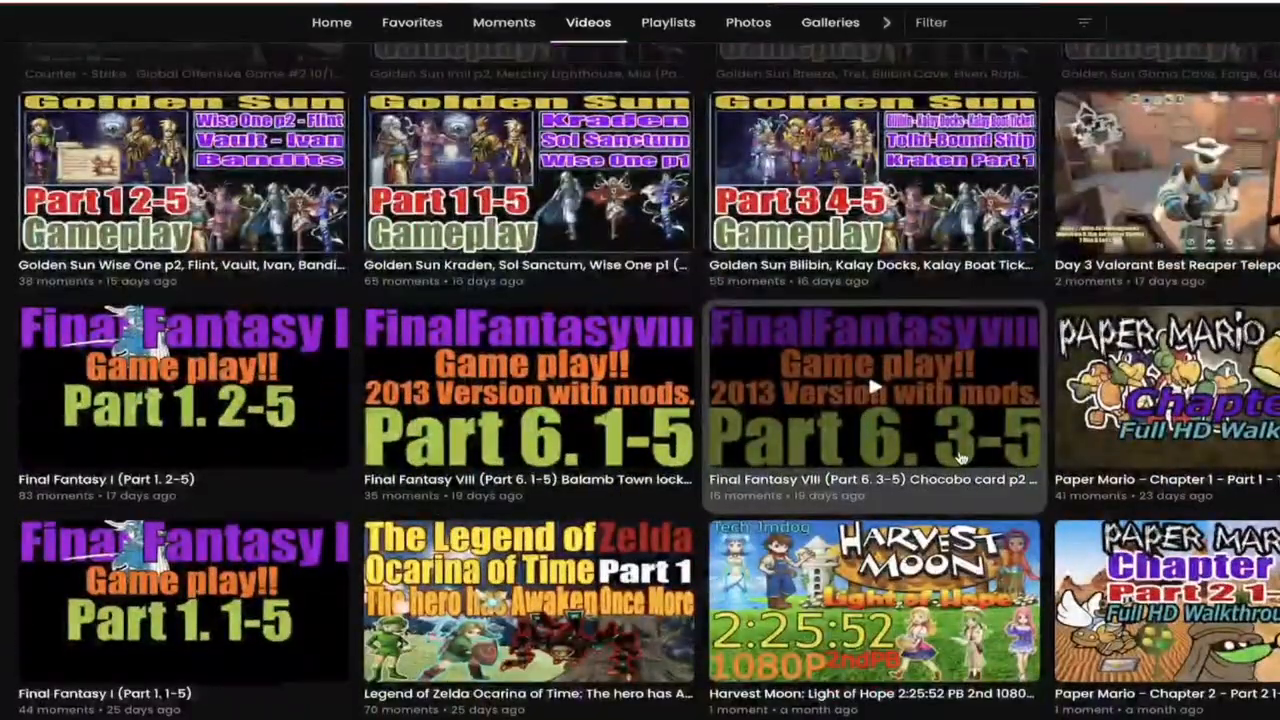
scroll(down, 3)
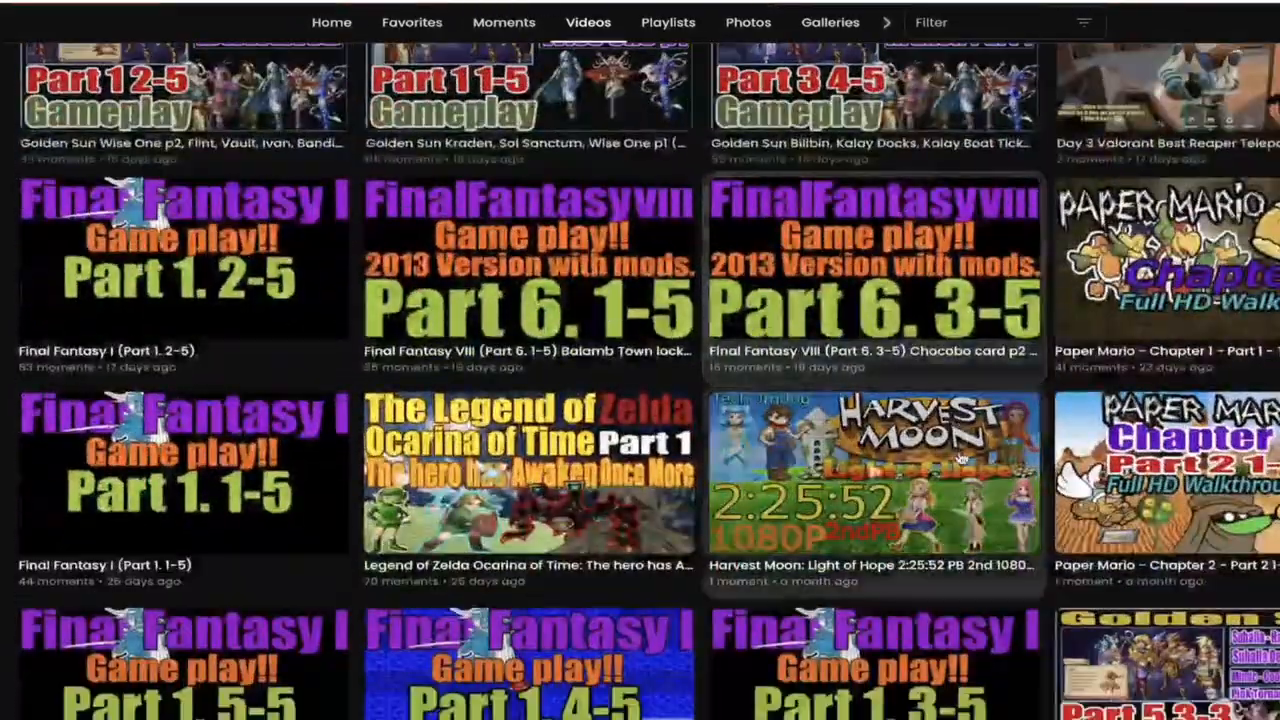
scroll(down, 3)
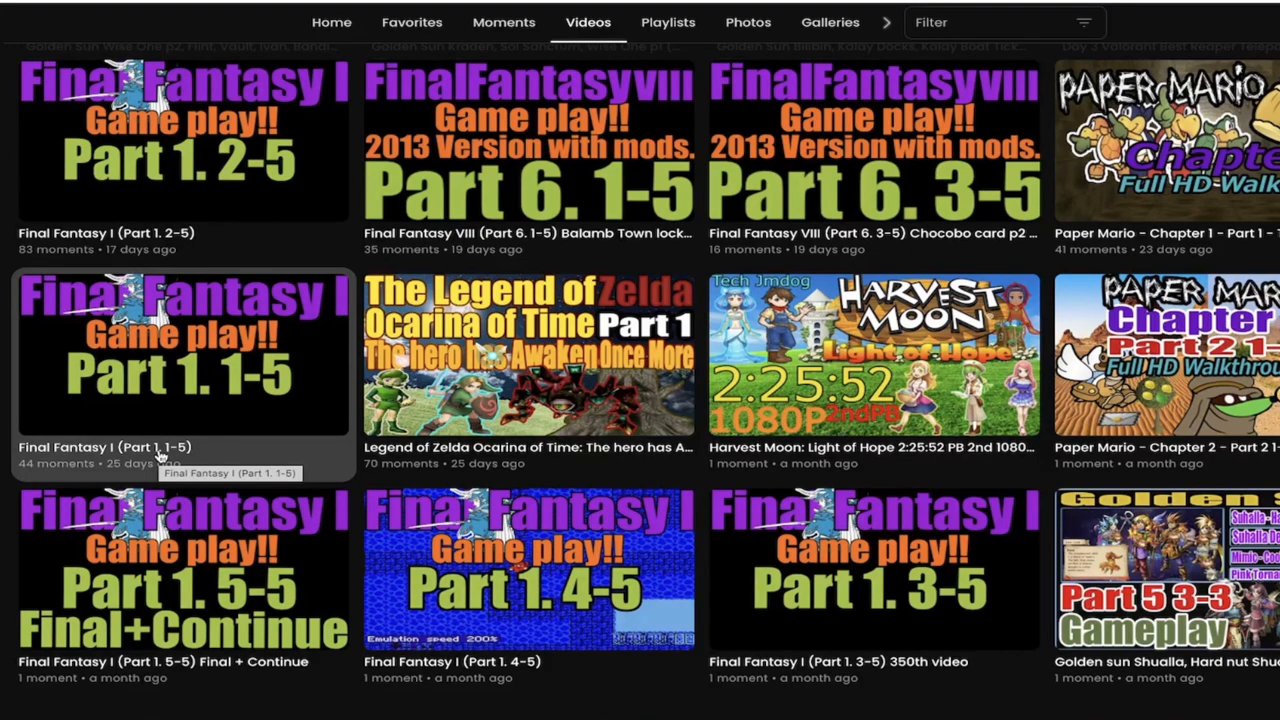
click(184, 356)
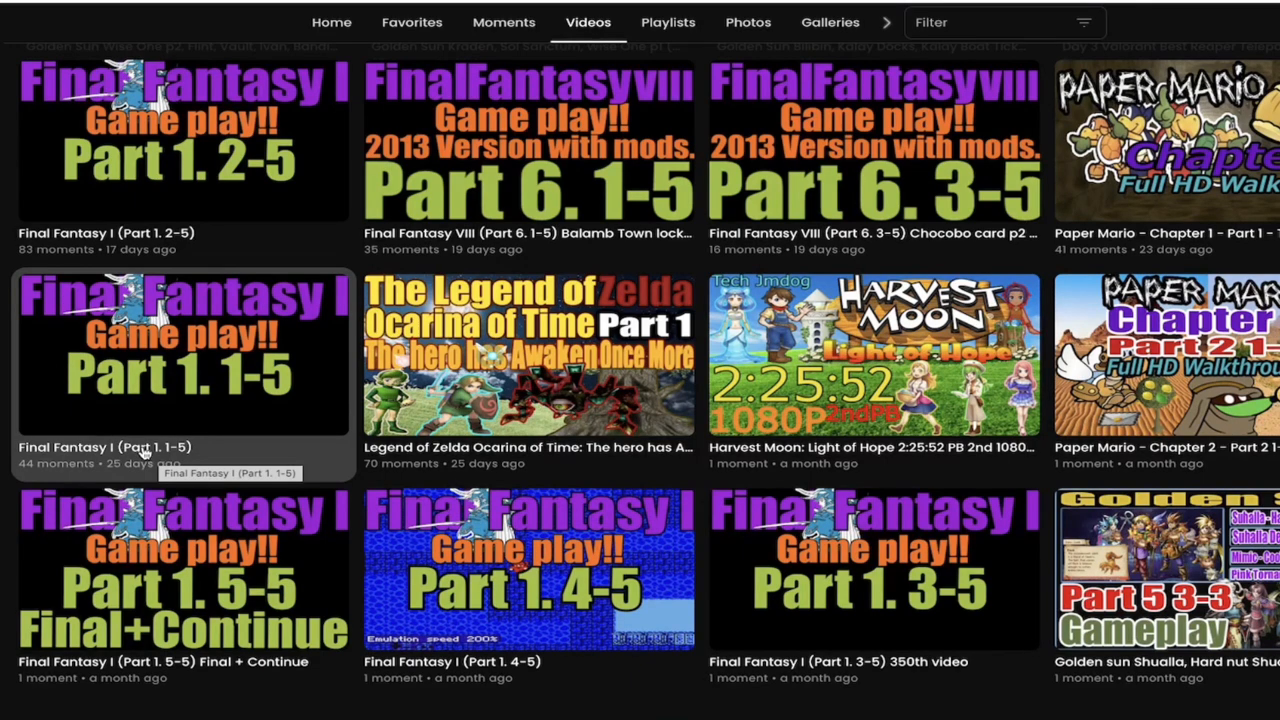
click(184, 356)
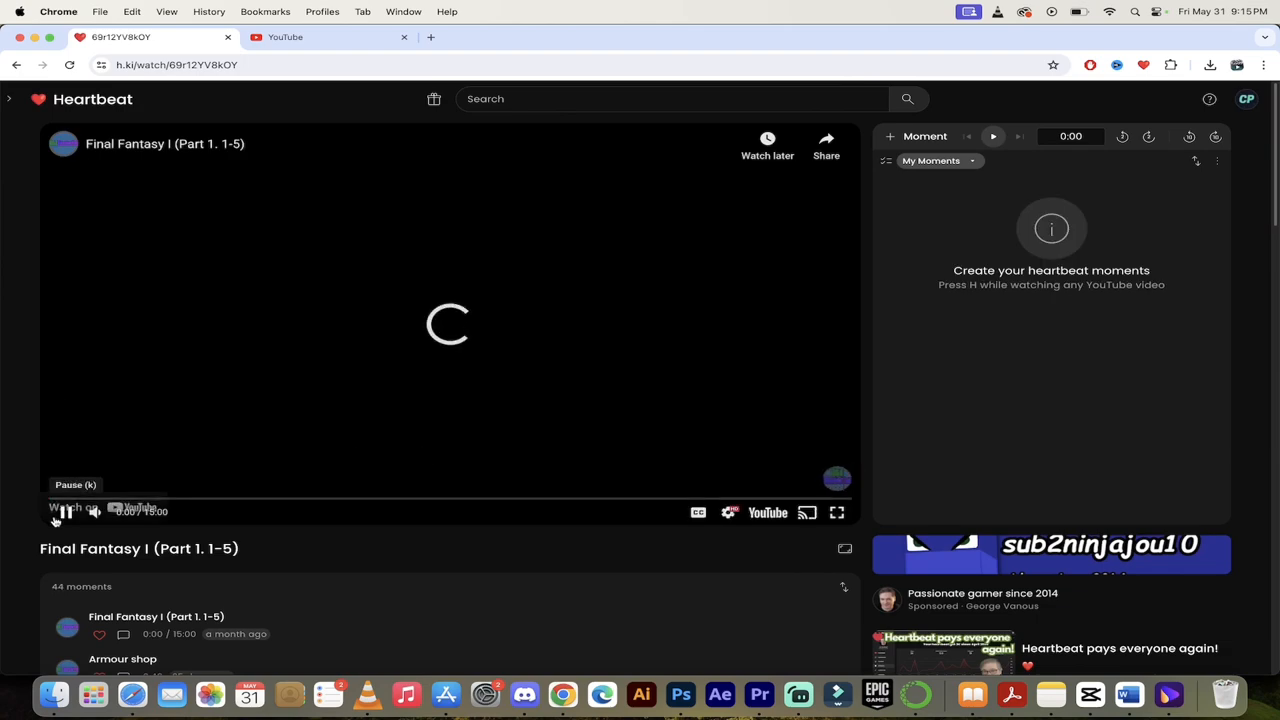
Start the video and show the '+44 more from community' moments list
click(66, 512)
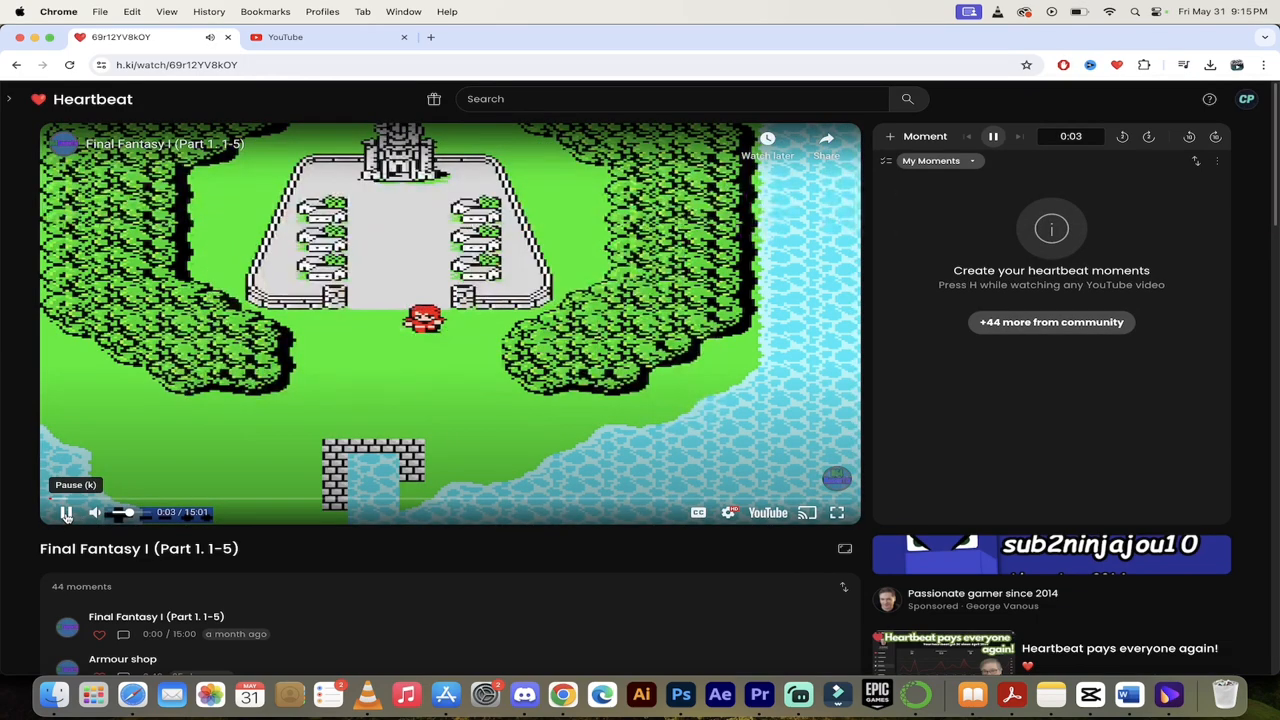
scroll(down, 3)
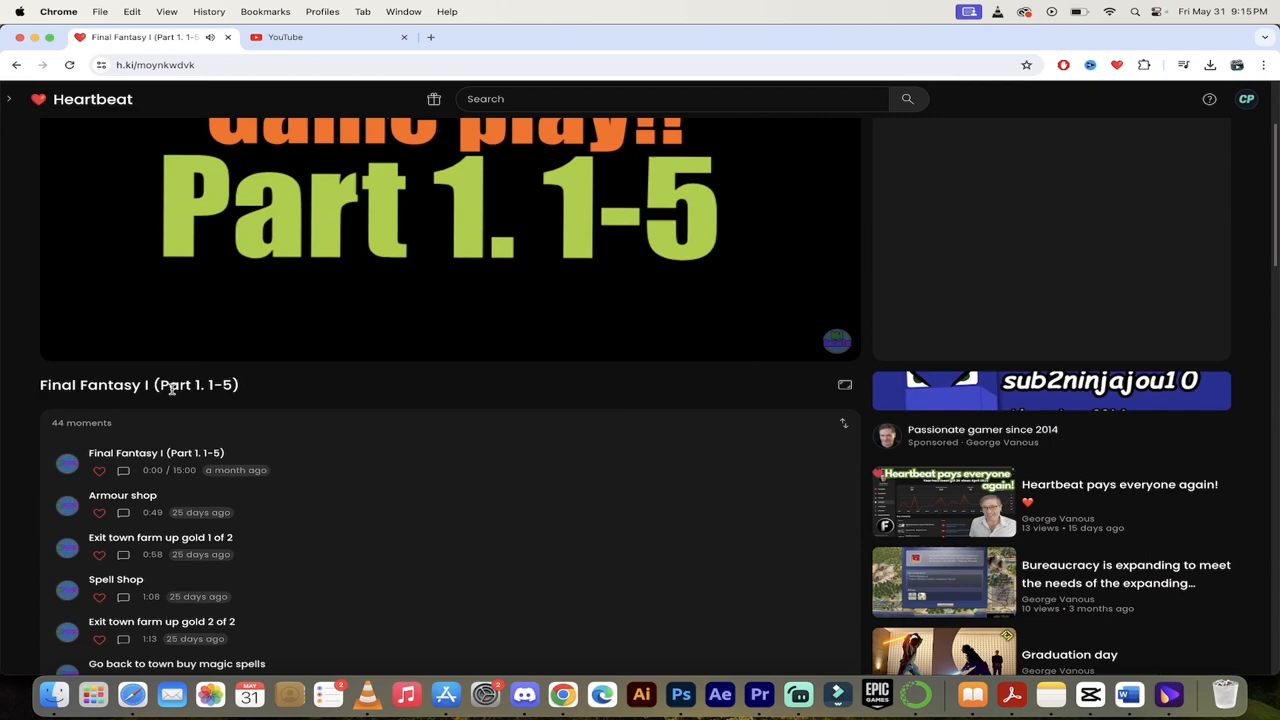
click(448, 240)
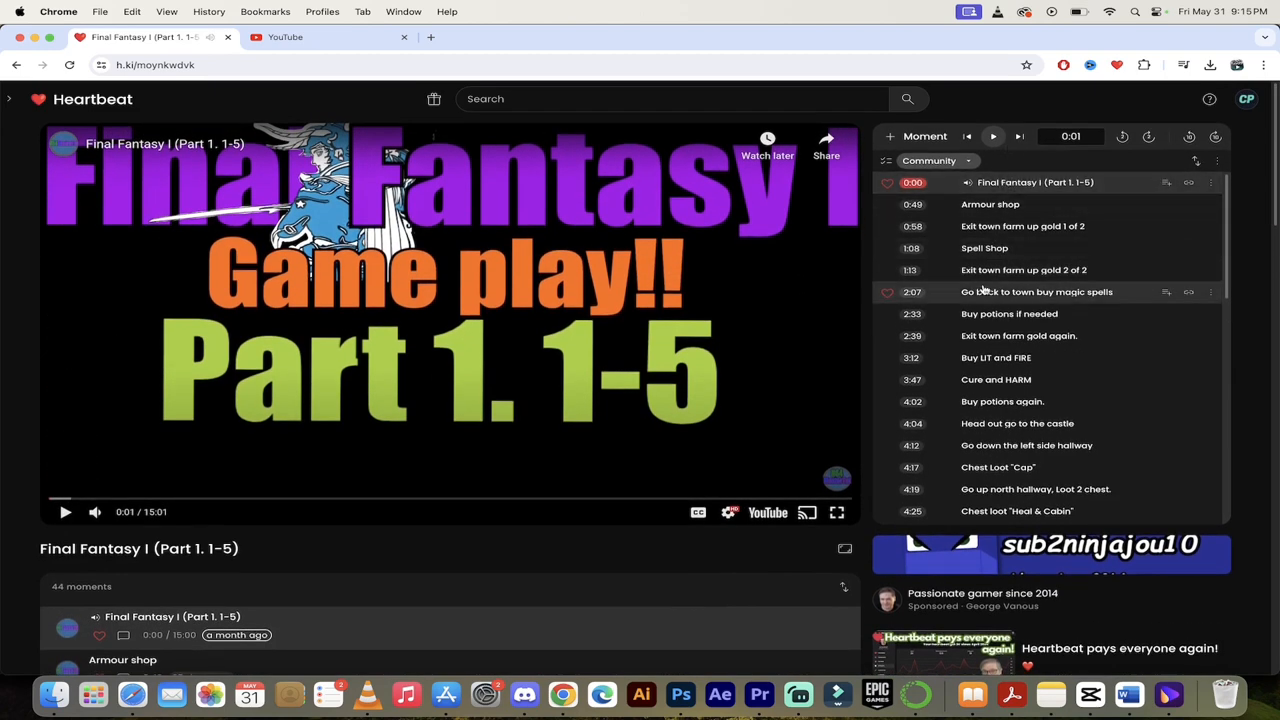
Pick the Wizard fight moment at 12:37 from the community moments list
scroll(down, 3)
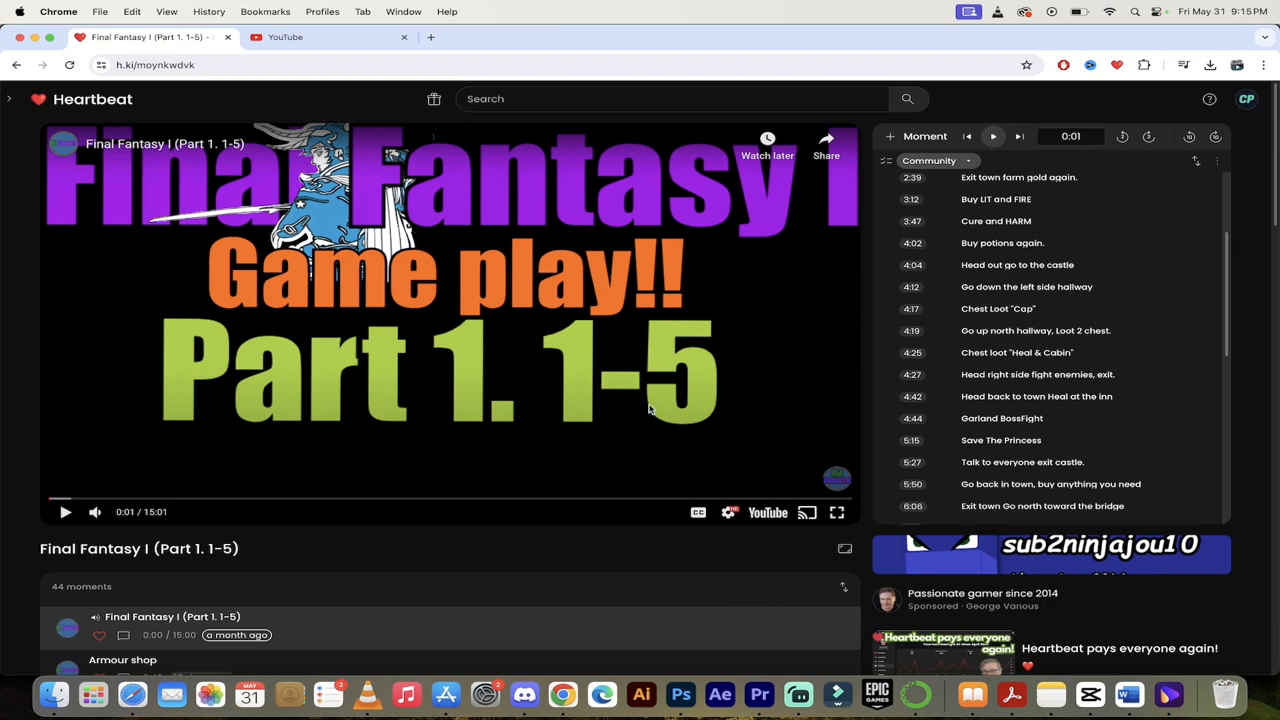
mouse_move(616, 404)
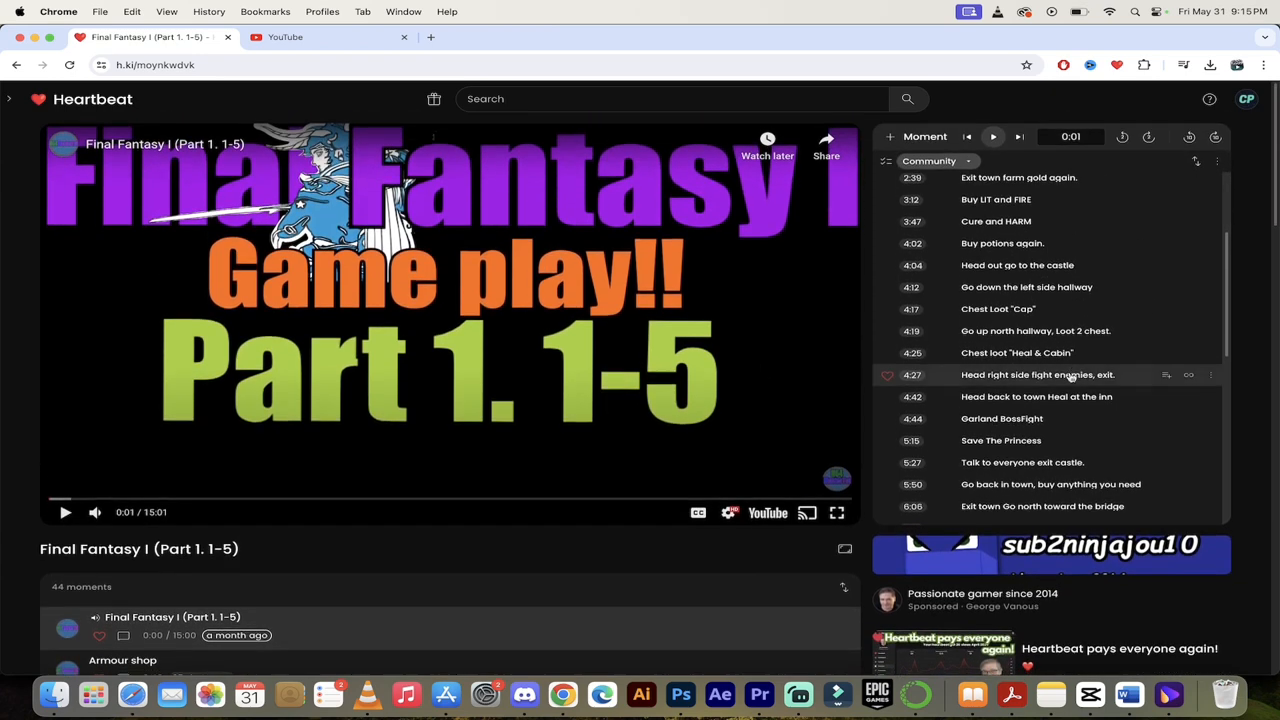
scroll(down, 3)
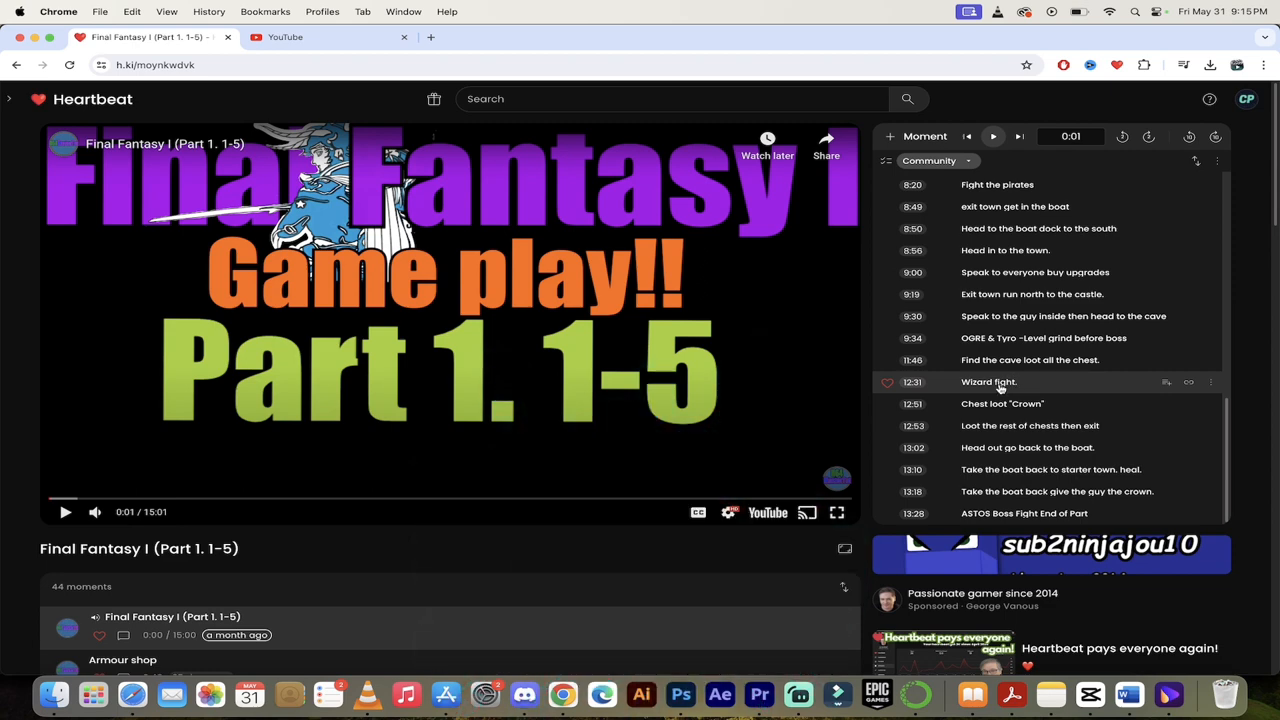
click(990, 380)
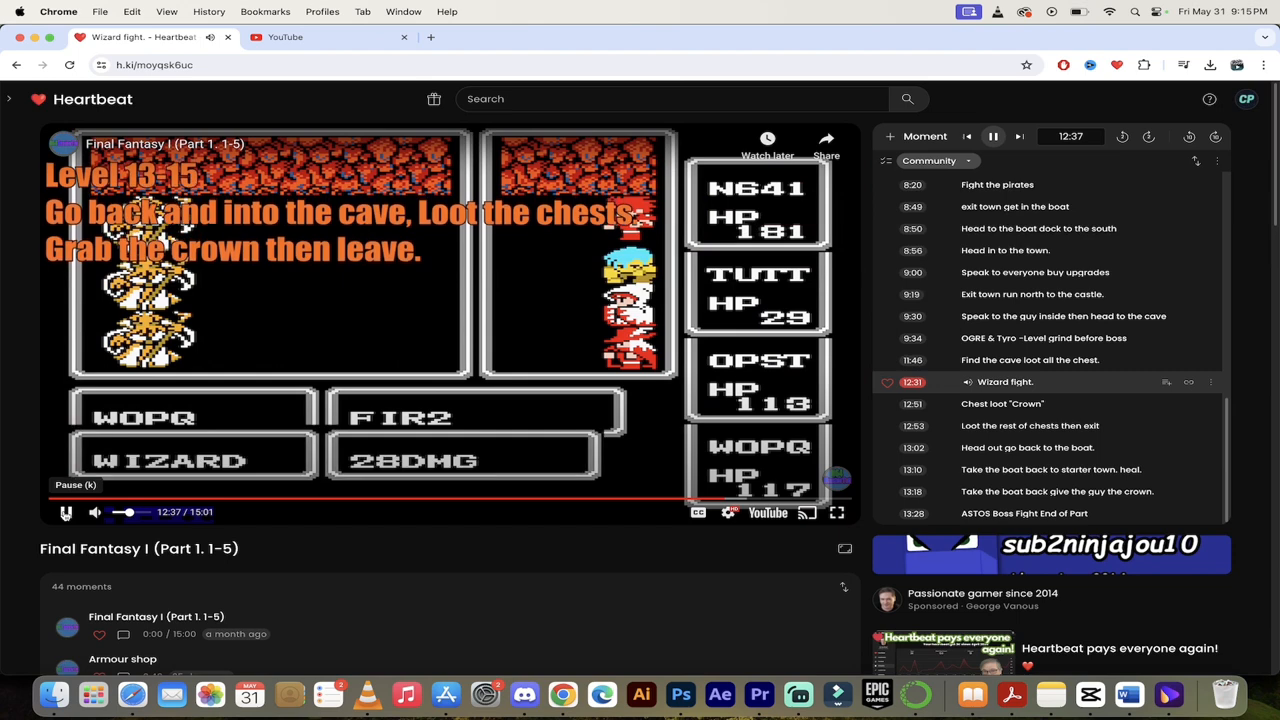
Jump to the 'Head out go back to the boat.' moment, pause there, and go to the YouTube tab
click(416, 496)
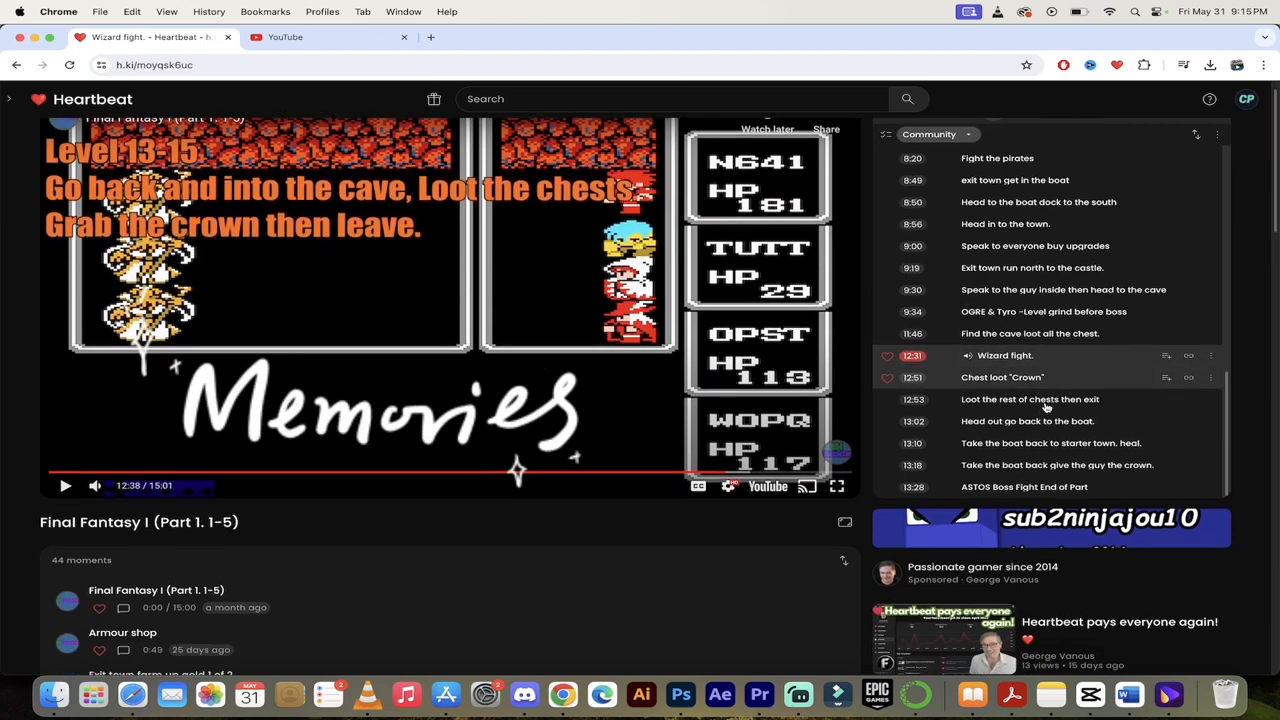
click(1044, 420)
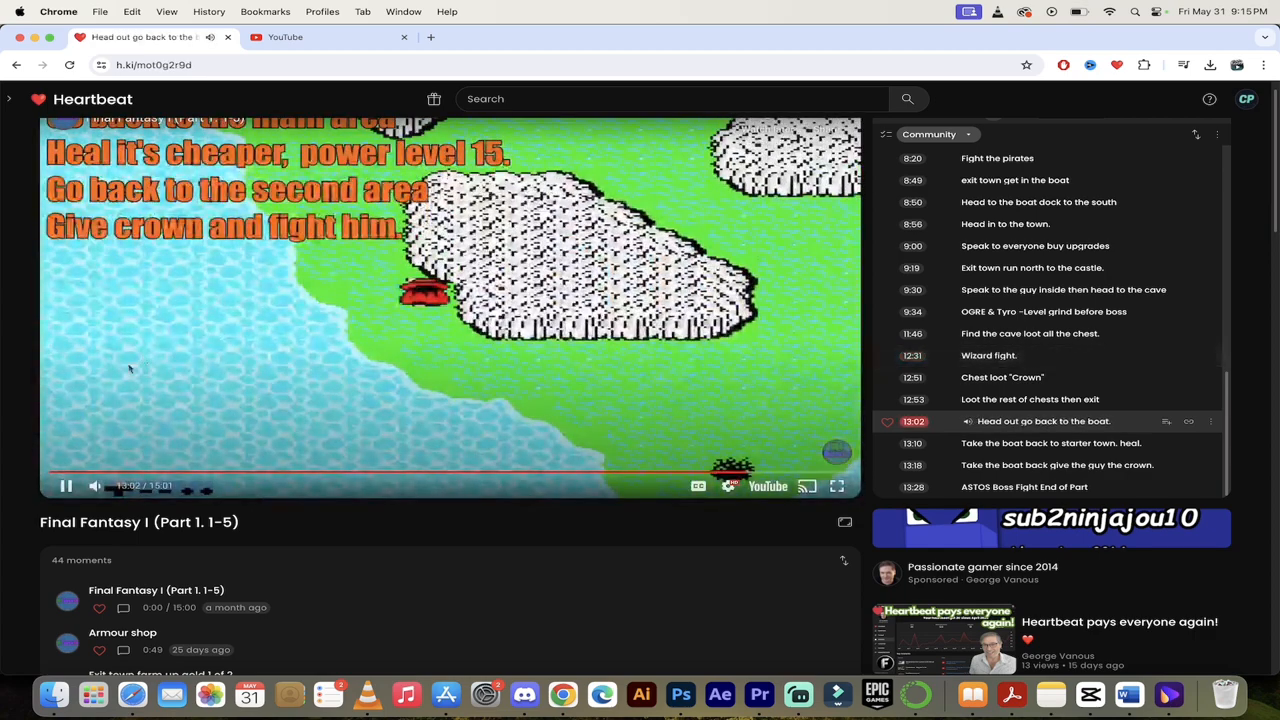
click(66, 486)
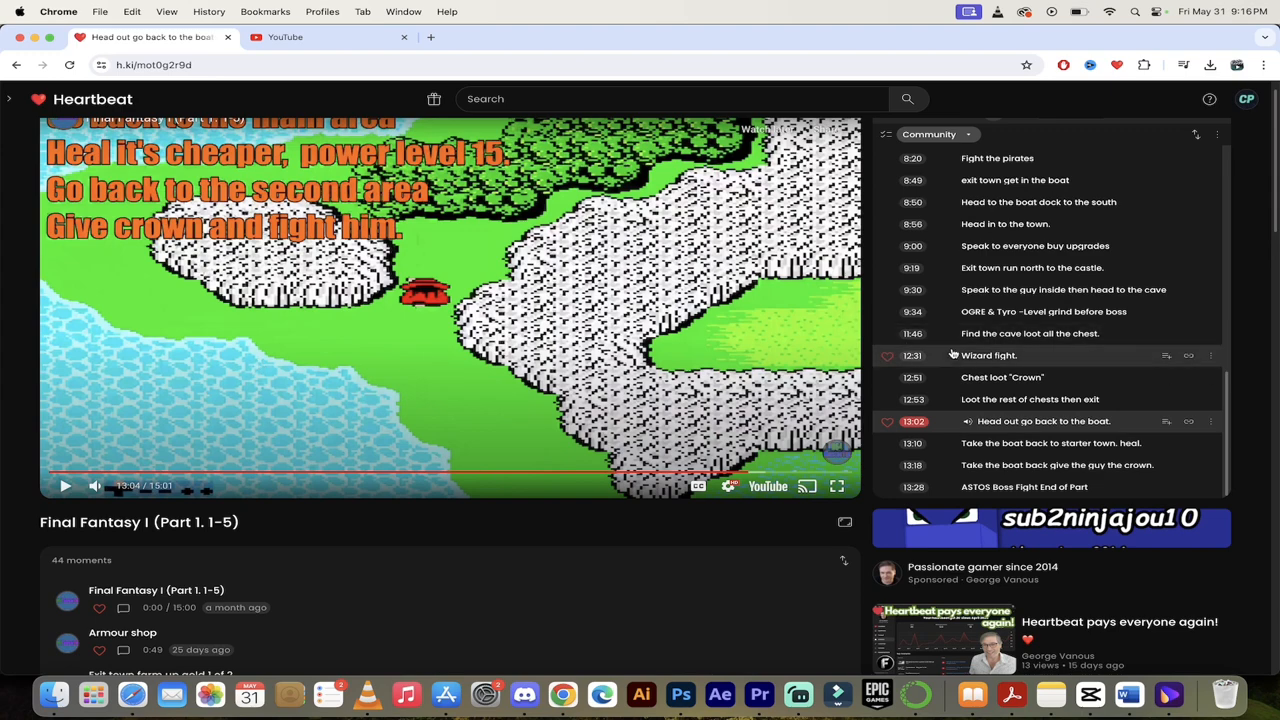
click(884, 132)
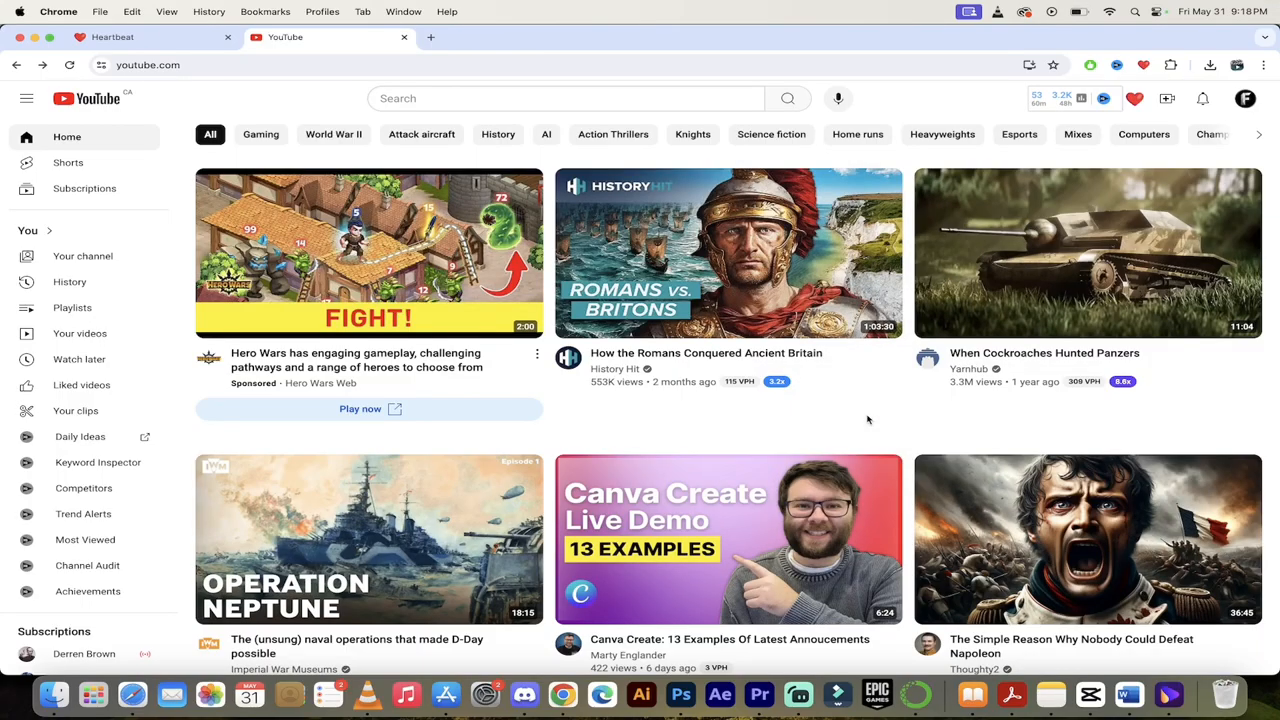
mouse_move(850, 414)
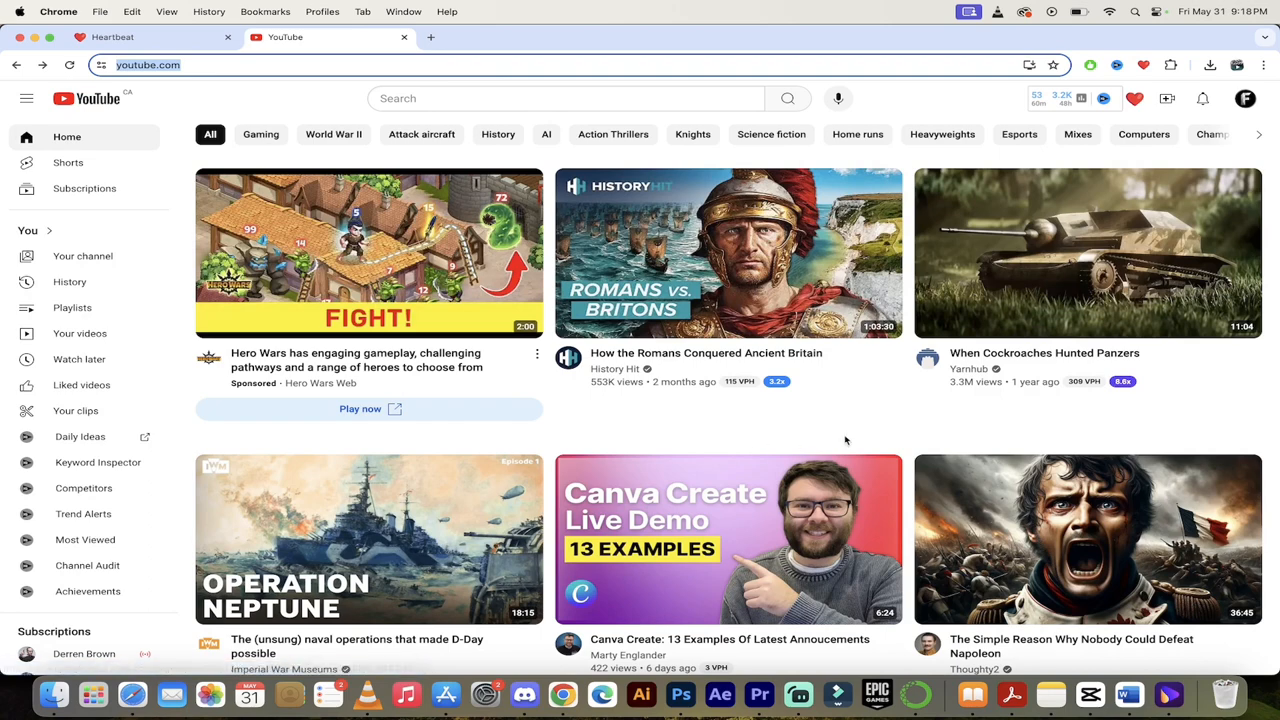
mouse_move(728, 252)
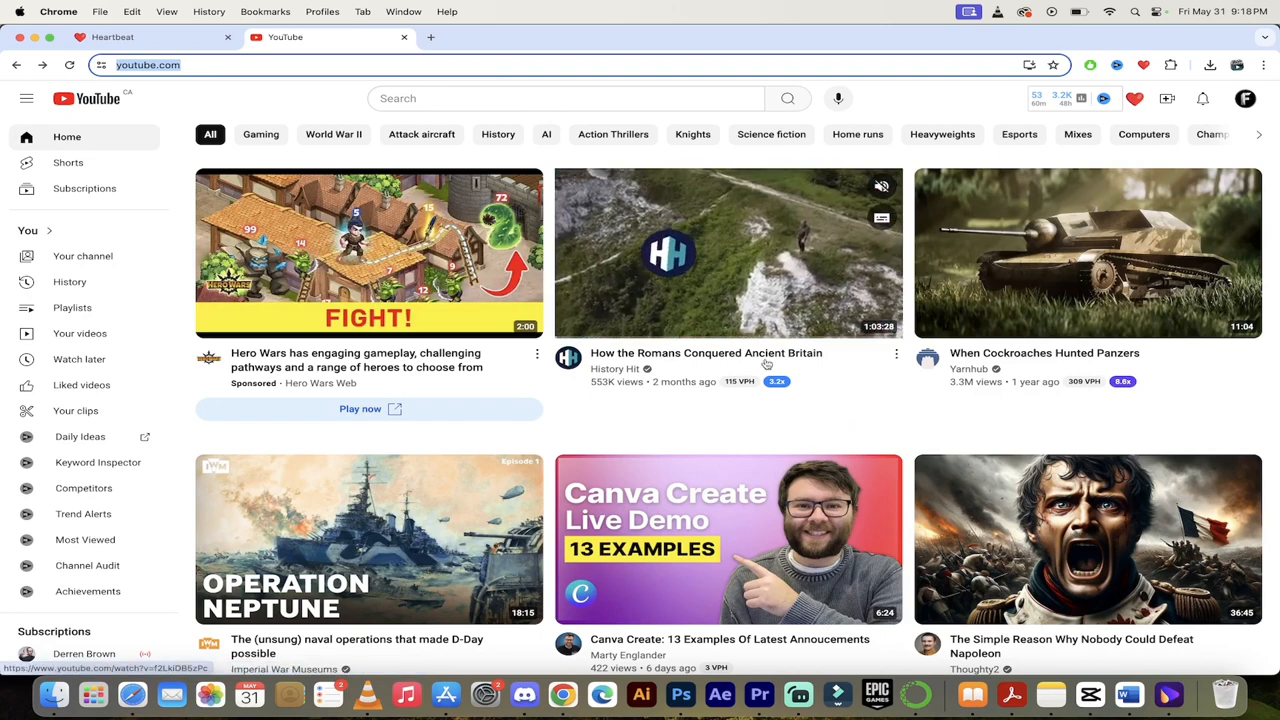
mouse_move(728, 252)
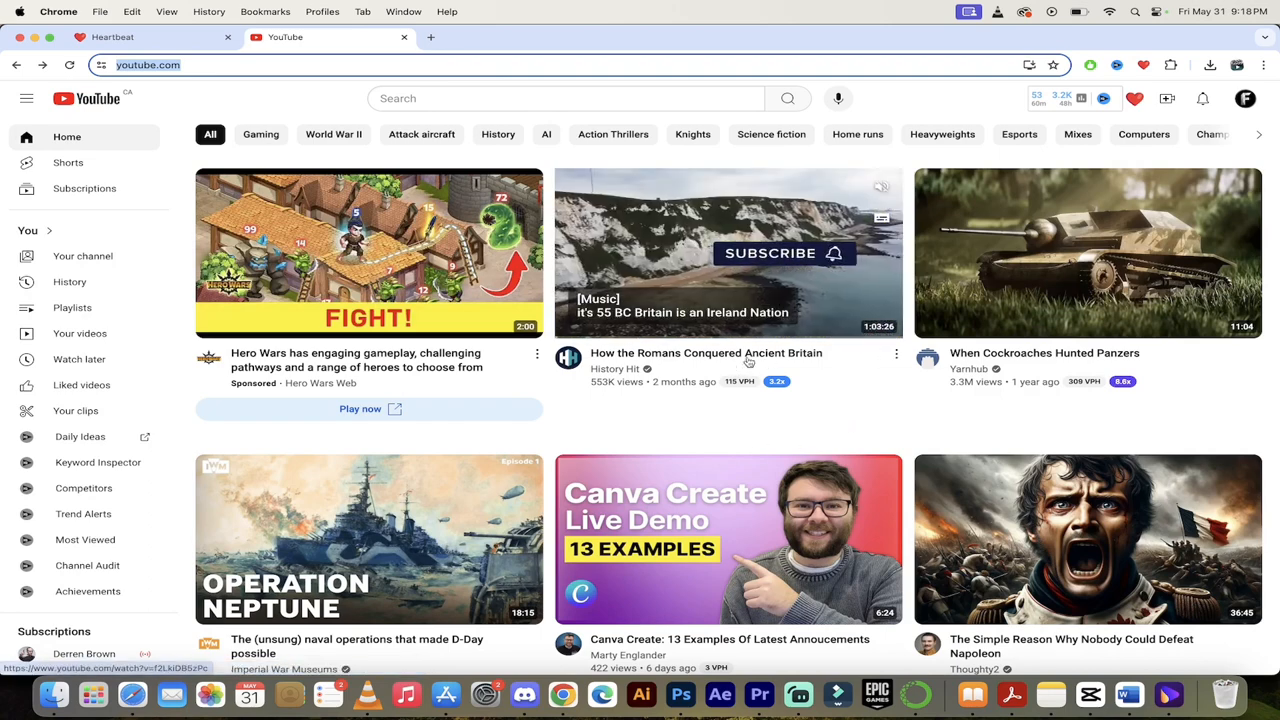
Play 'How the Romans Conquered Ancient Britain', skip the ad, and save a moment
click(728, 252)
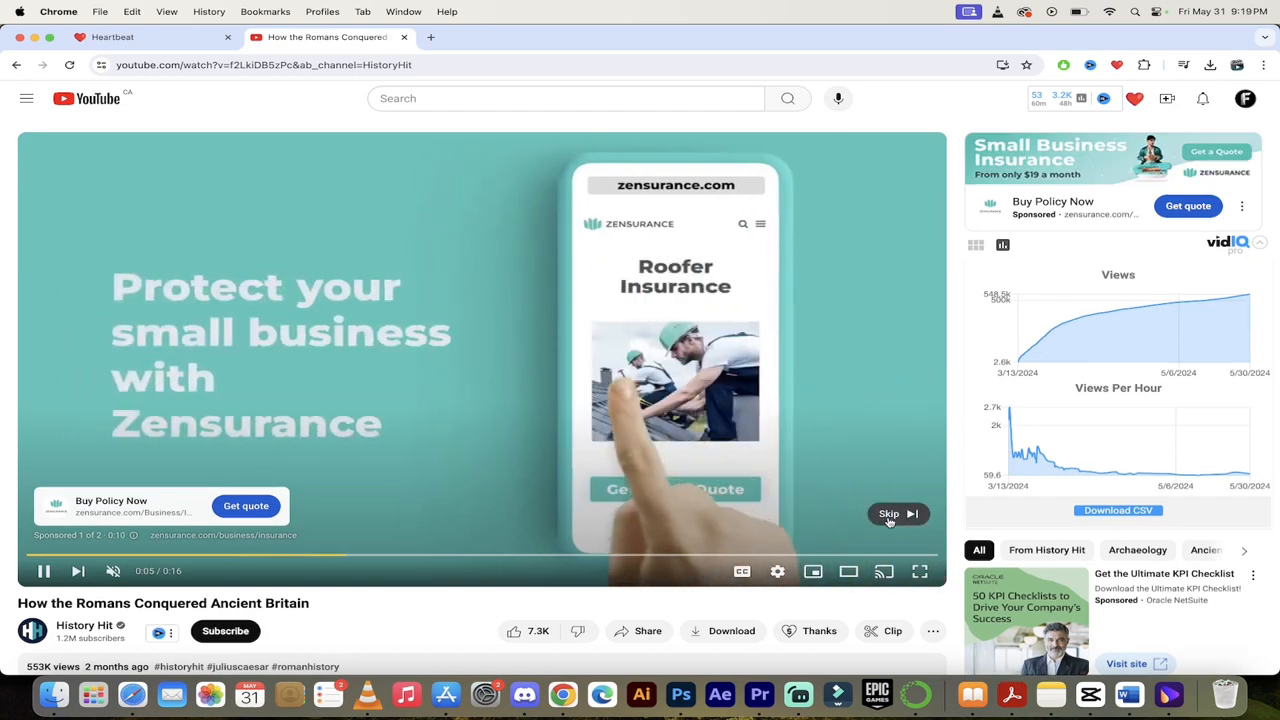
click(892, 512)
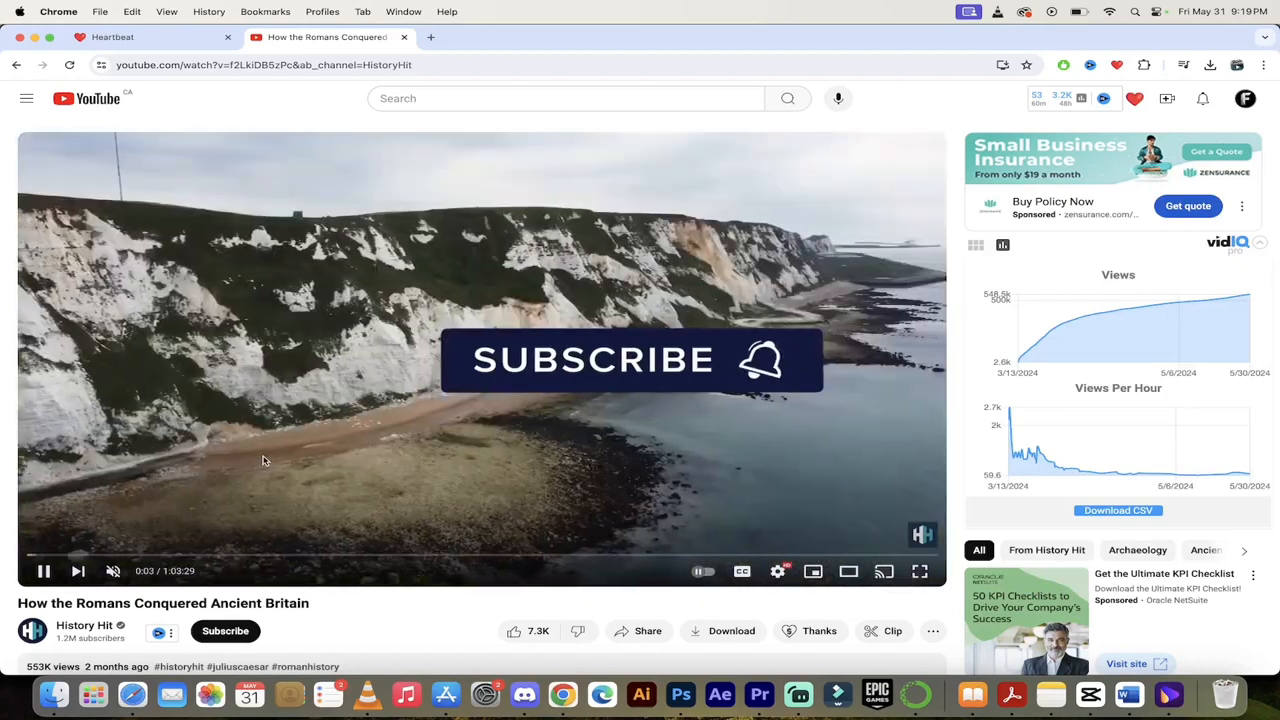
mouse_move(292, 552)
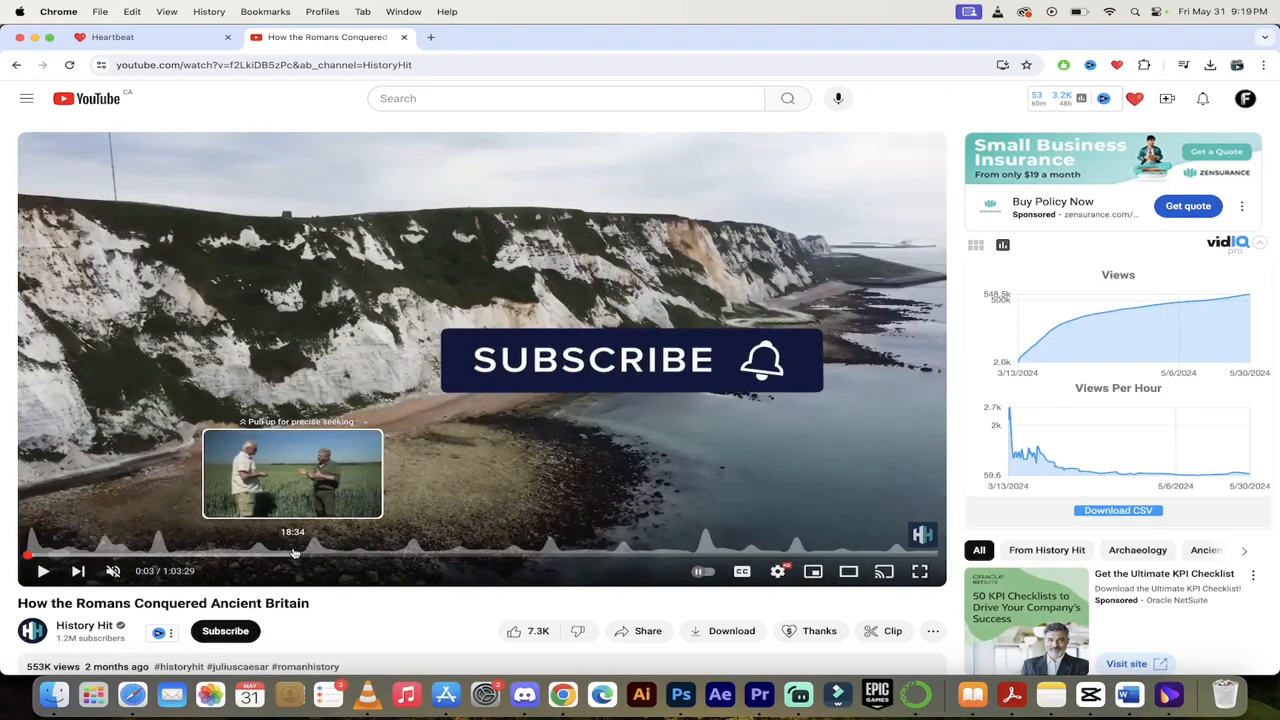
click(44, 572)
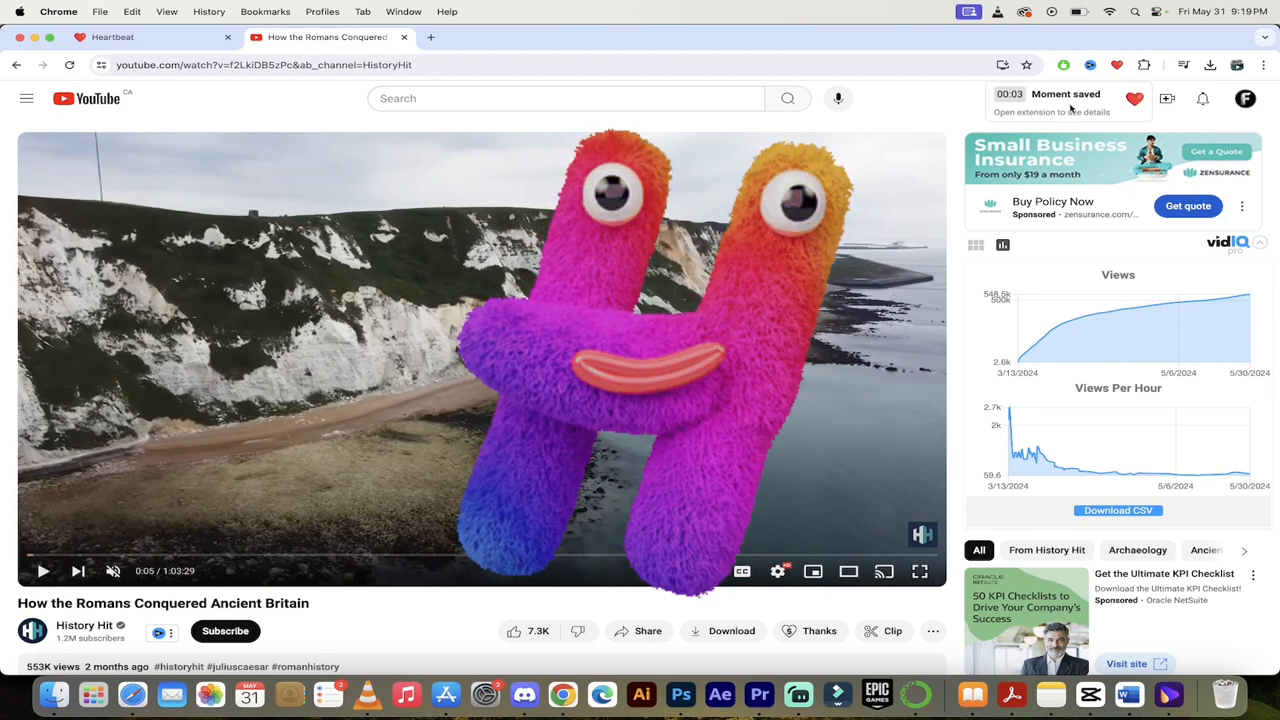
Bring up Moment 1 in the Heartbeat panel with its title ready for renaming
click(1116, 64)
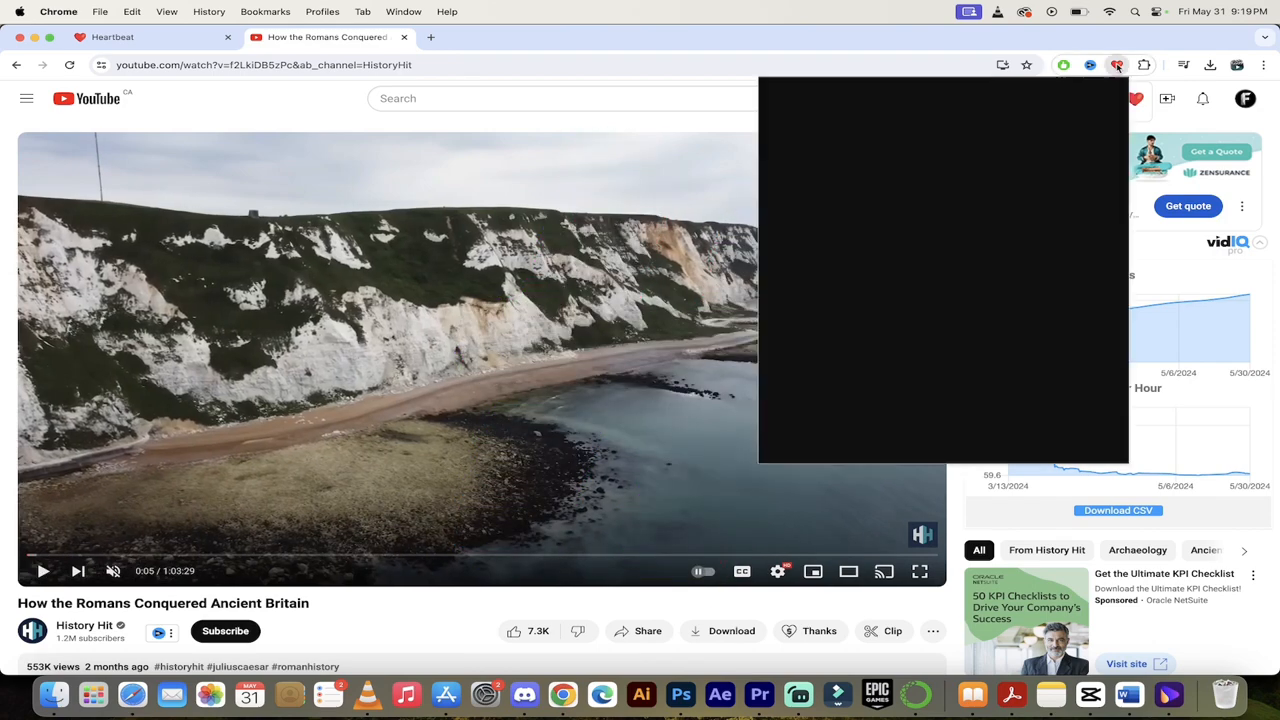
click(1116, 64)
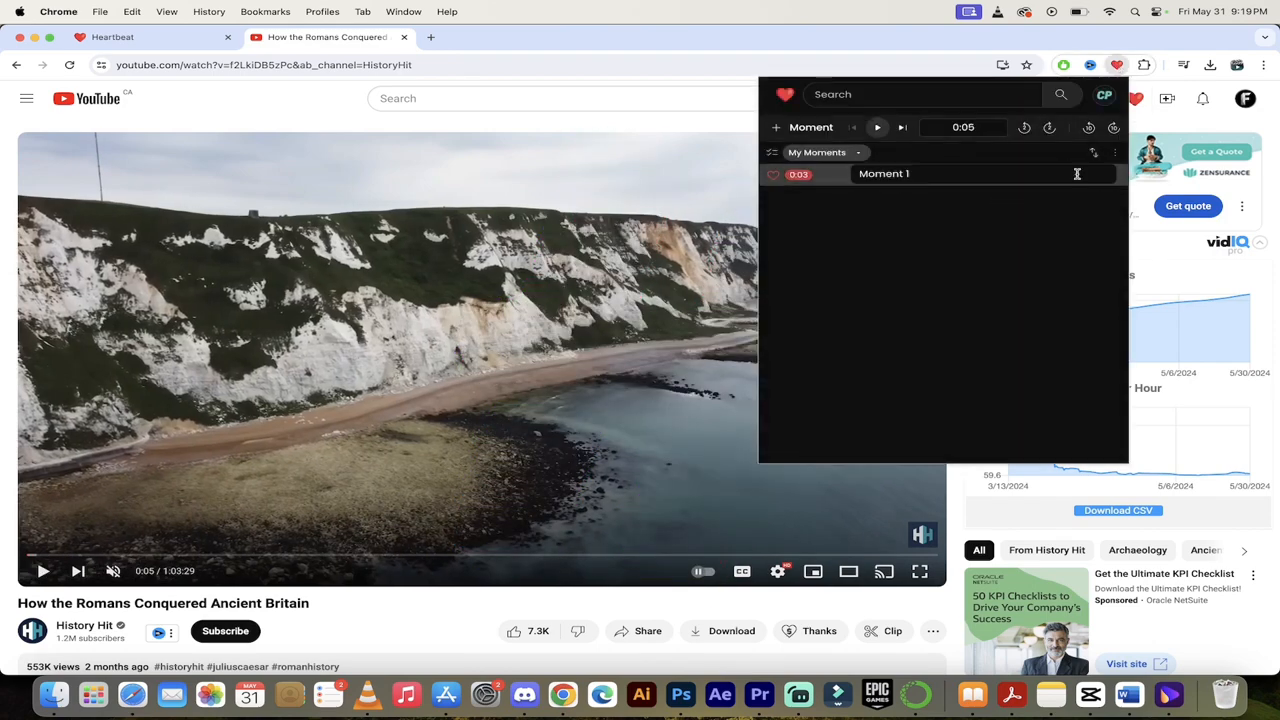
click(884, 172)
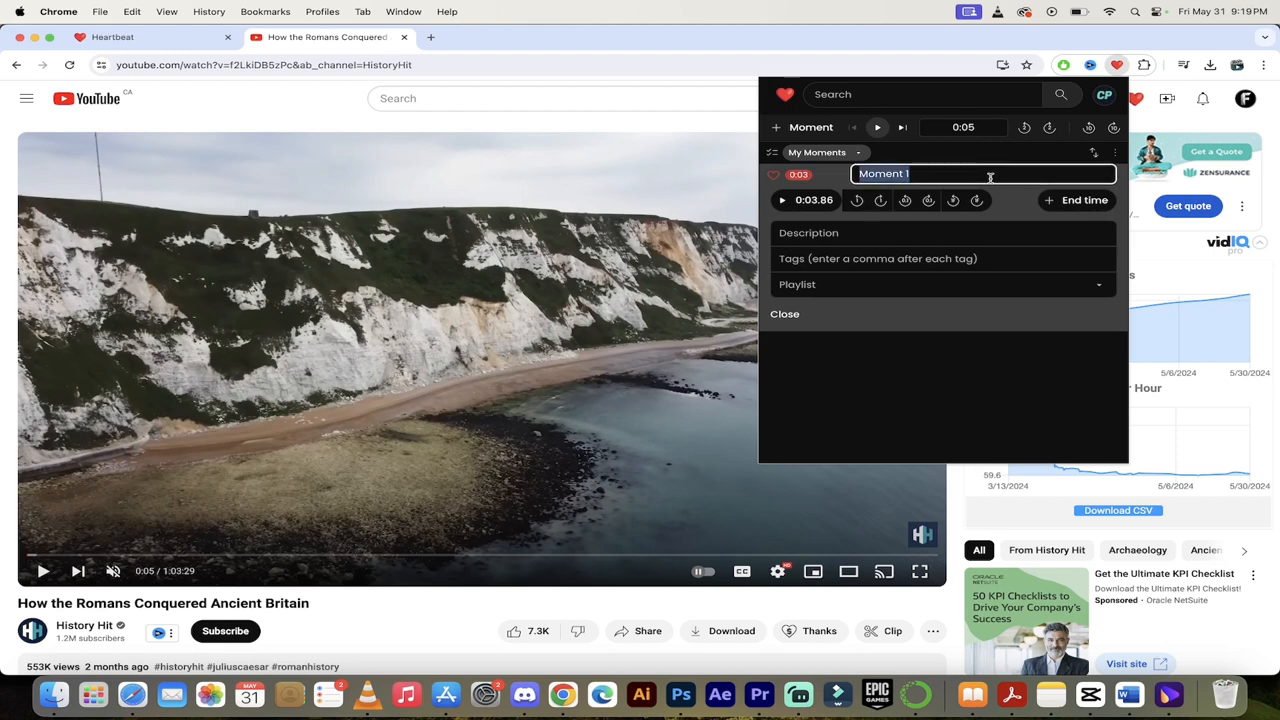
Rename the moment to 'Romans Conquered Britain' and save it
text(Rom)
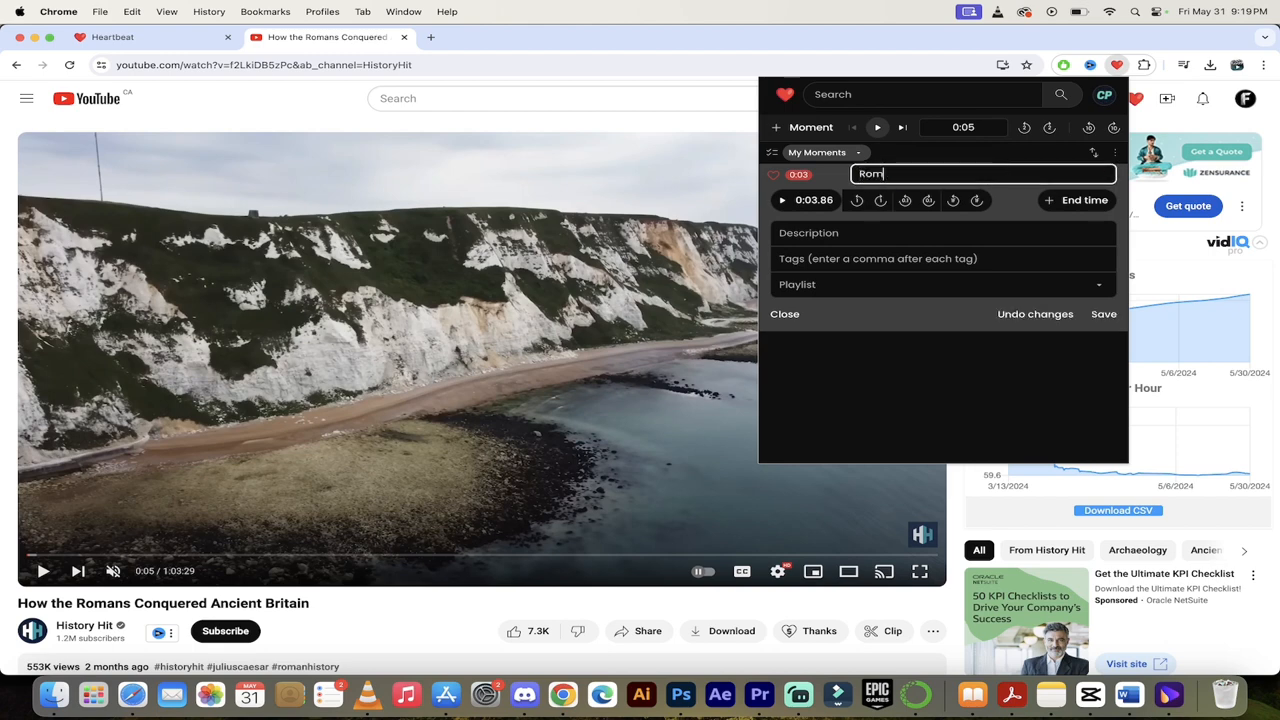
text(ans)
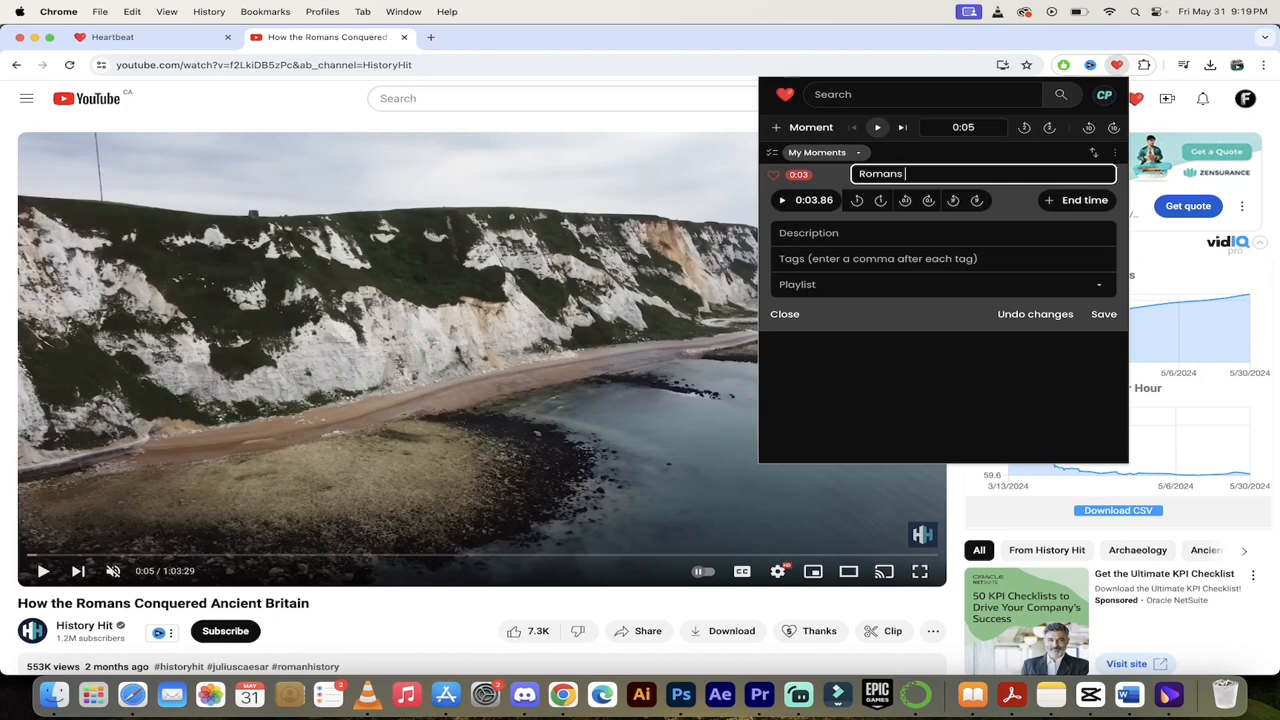
text(Con)
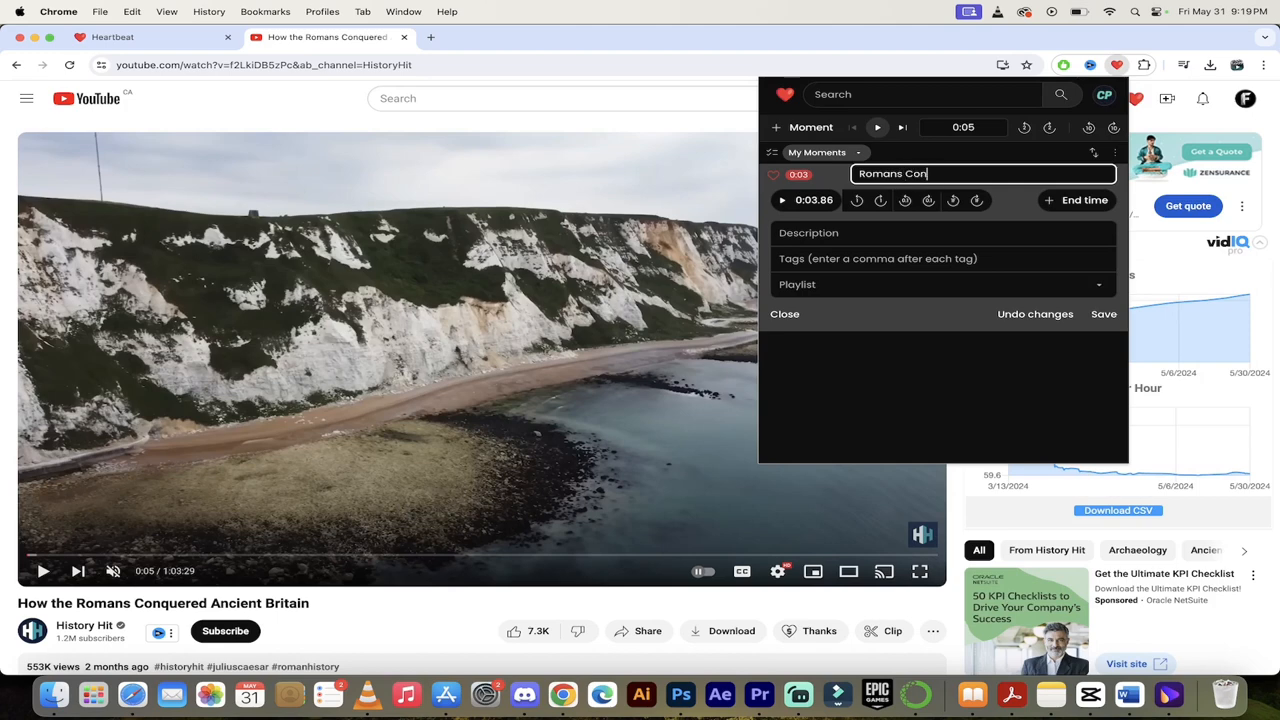
text(quered Bri)
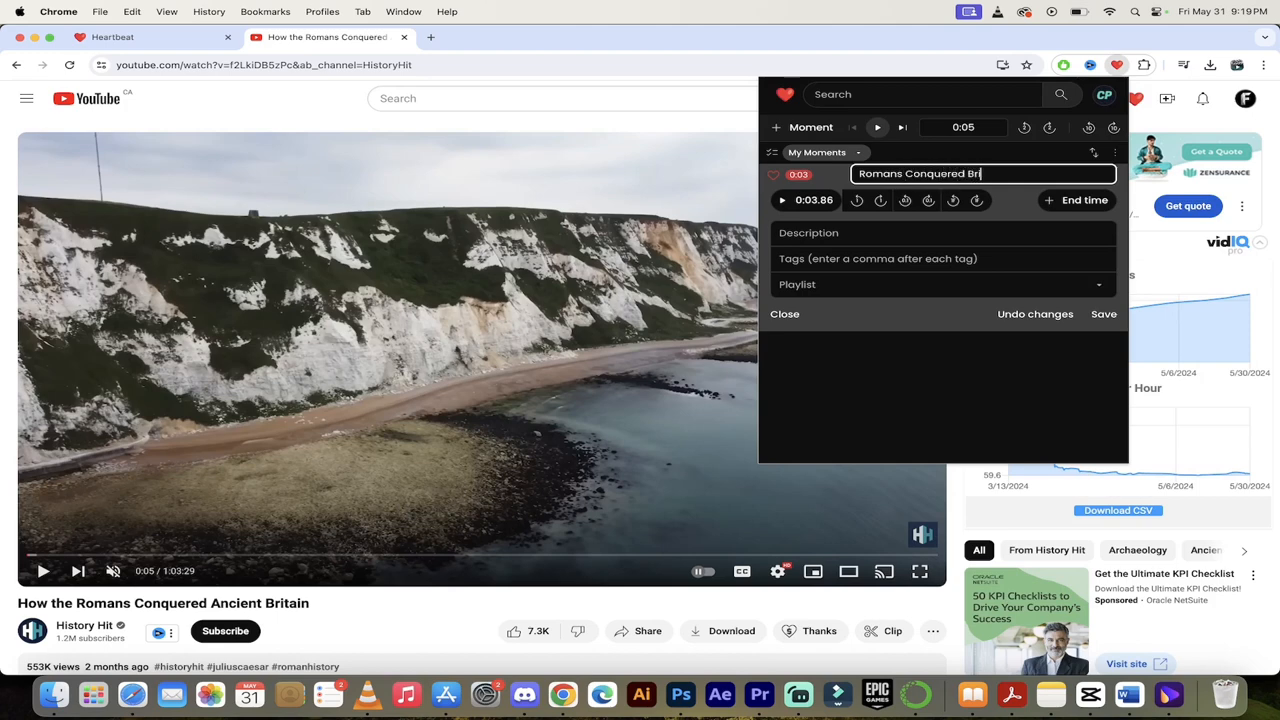
text(tain)
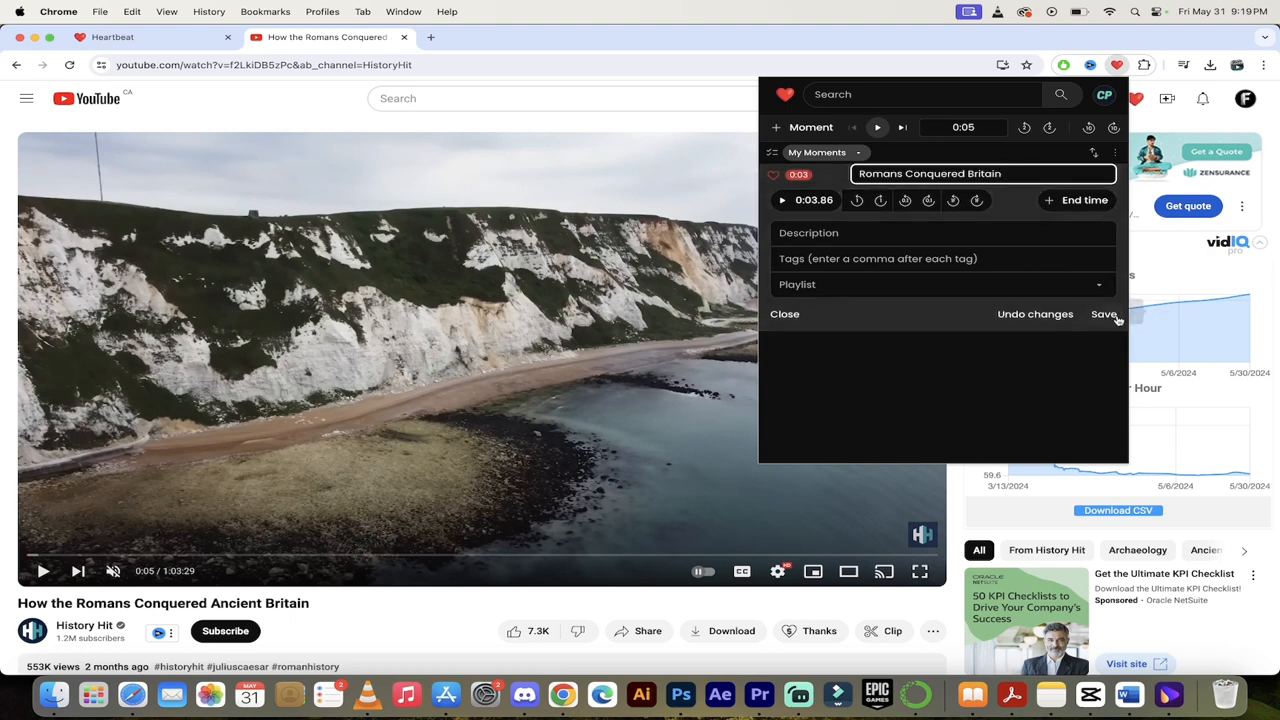
click(1104, 314)
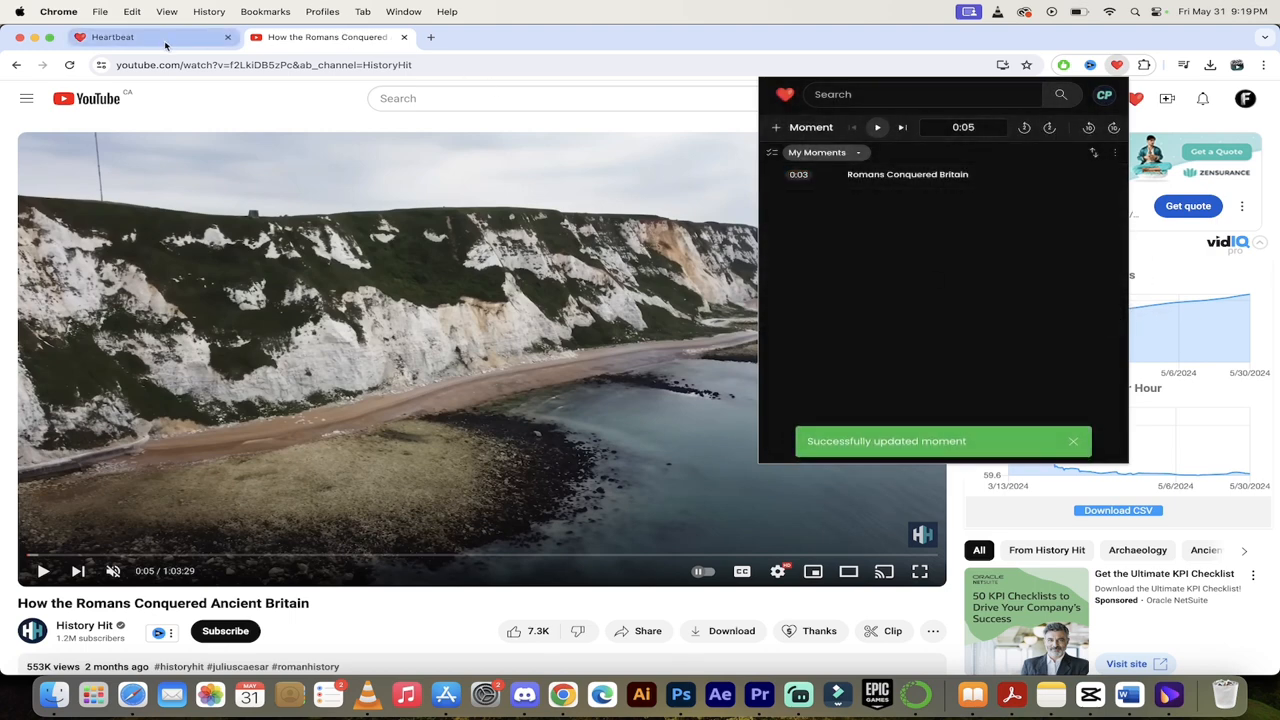
Reload the Heartbeat feed so 'Romans Conquered Britain' appears at the top
click(112, 36)
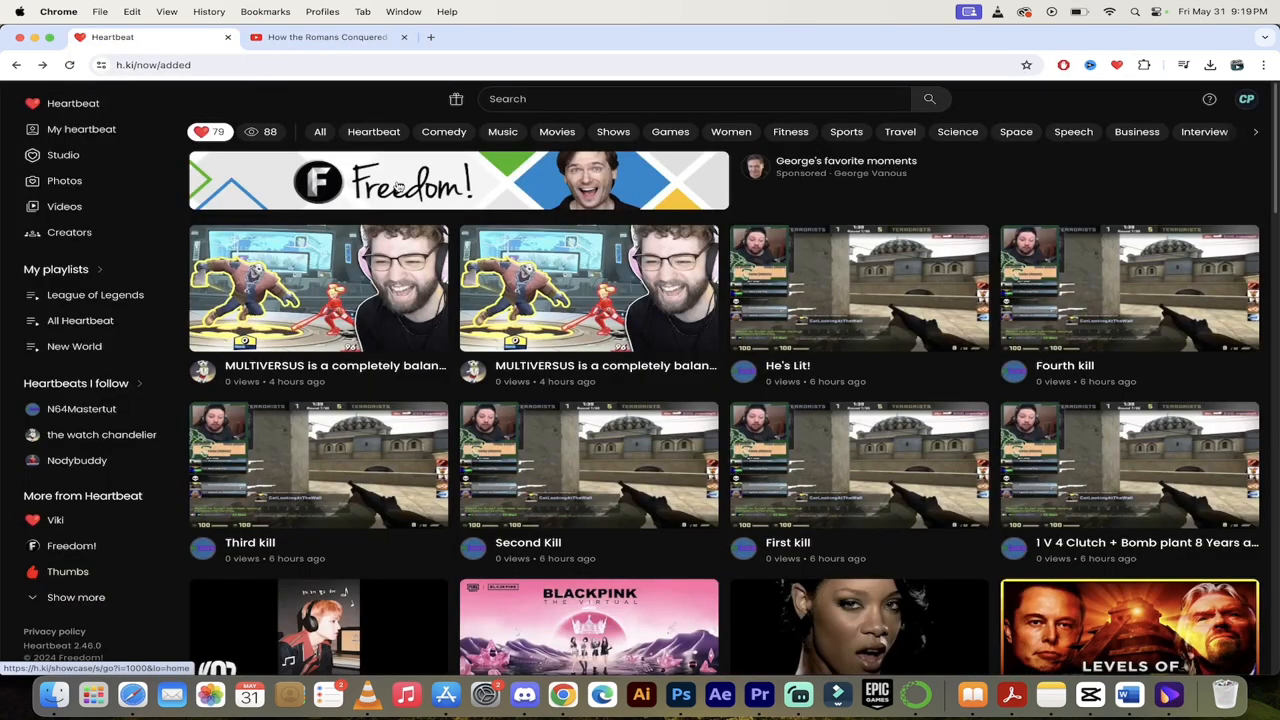
right_click(1000, 184)
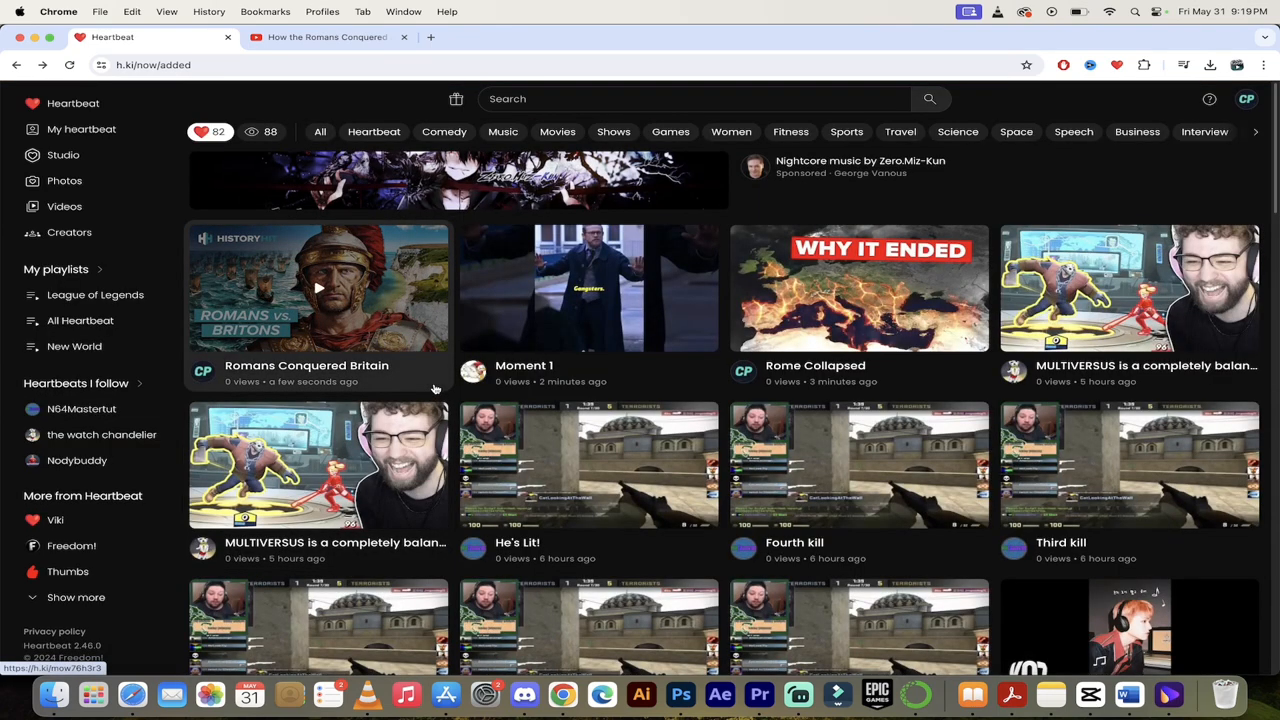
mouse_move(588, 288)
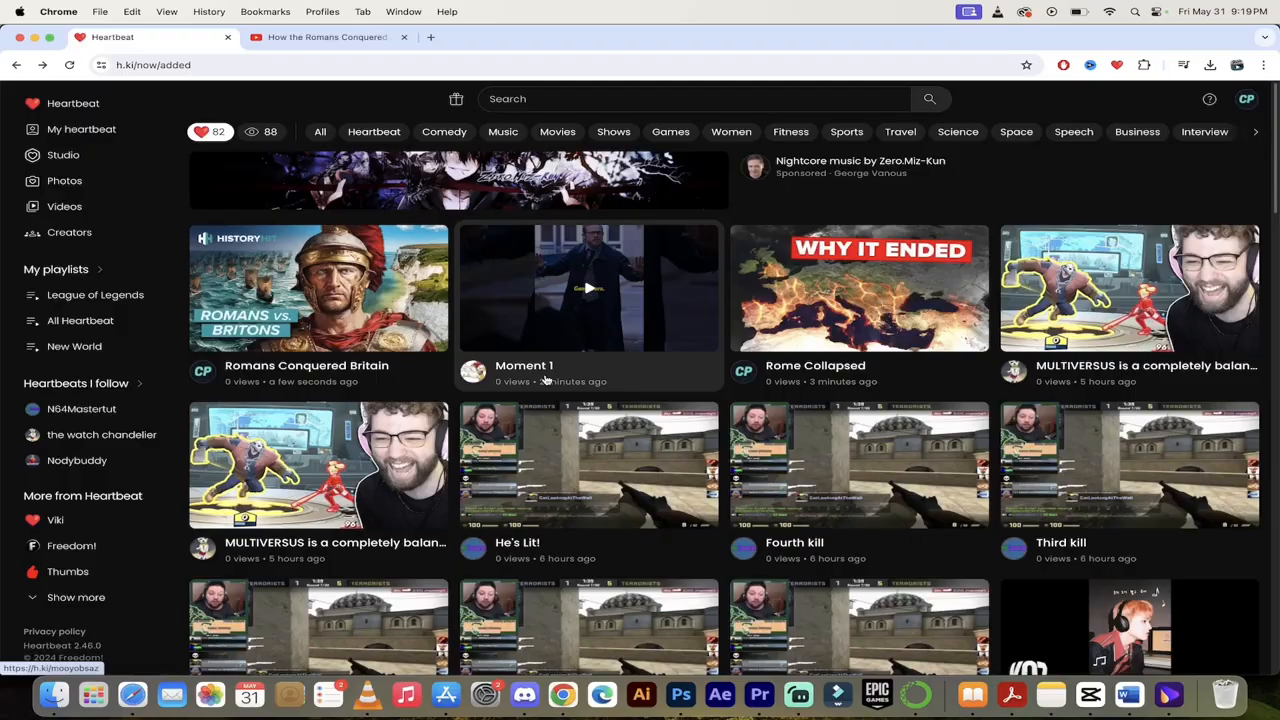